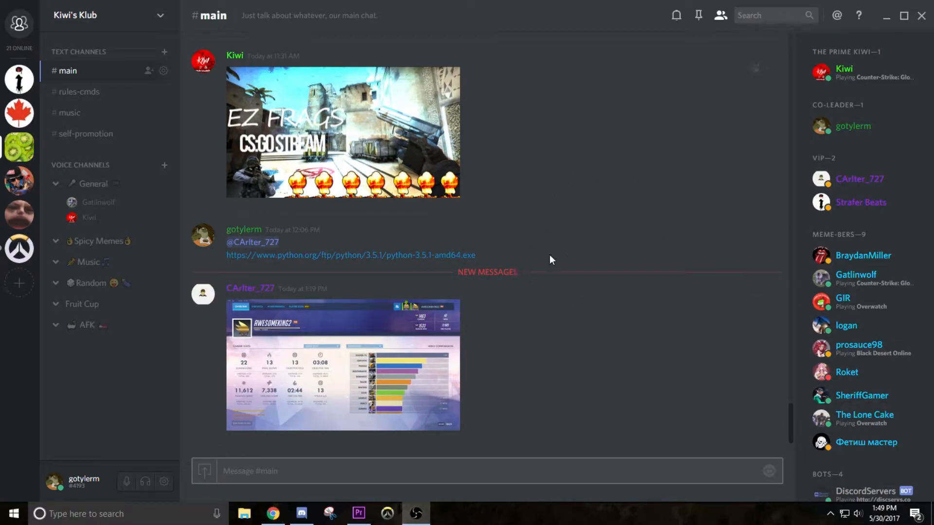
{"action": "mouse_move", "coordinate": [509, 117]}
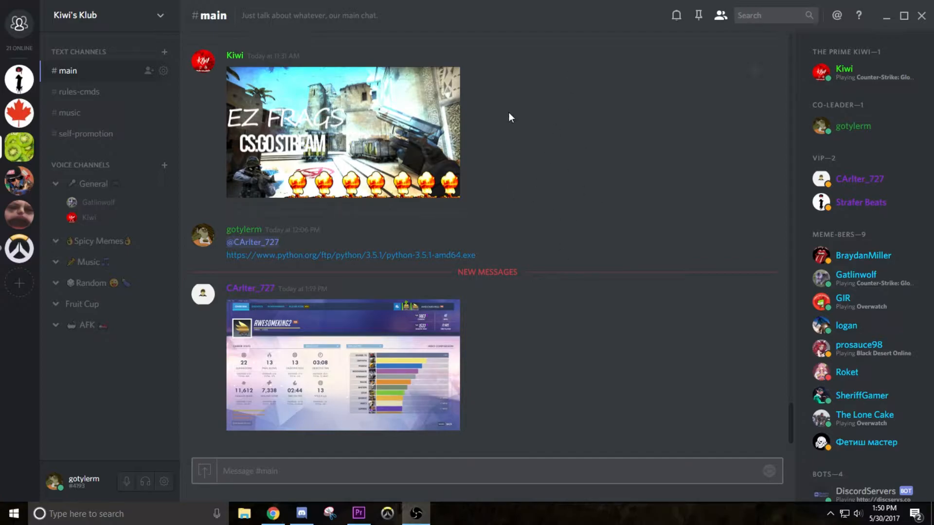
{"action": "mouse_move", "coordinate": [599, 309]}
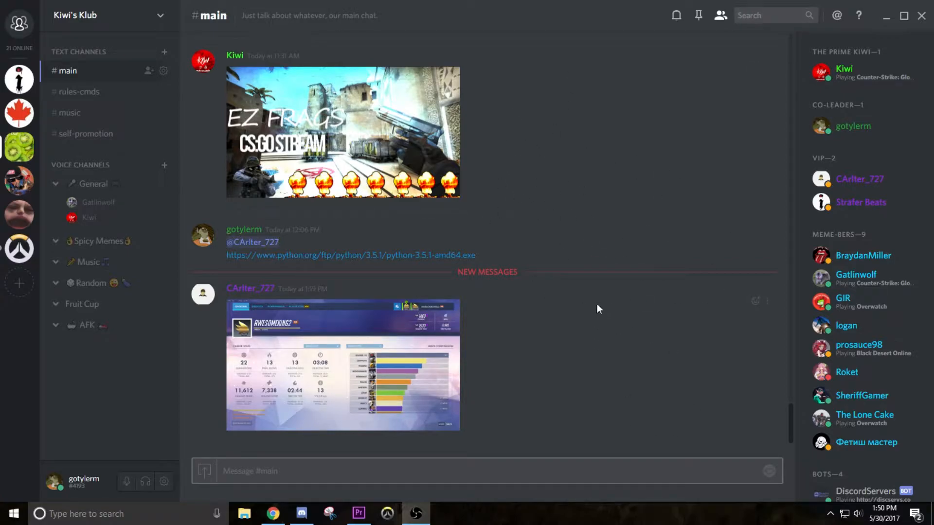
{"action": "mouse_move", "coordinate": [514, 263]}
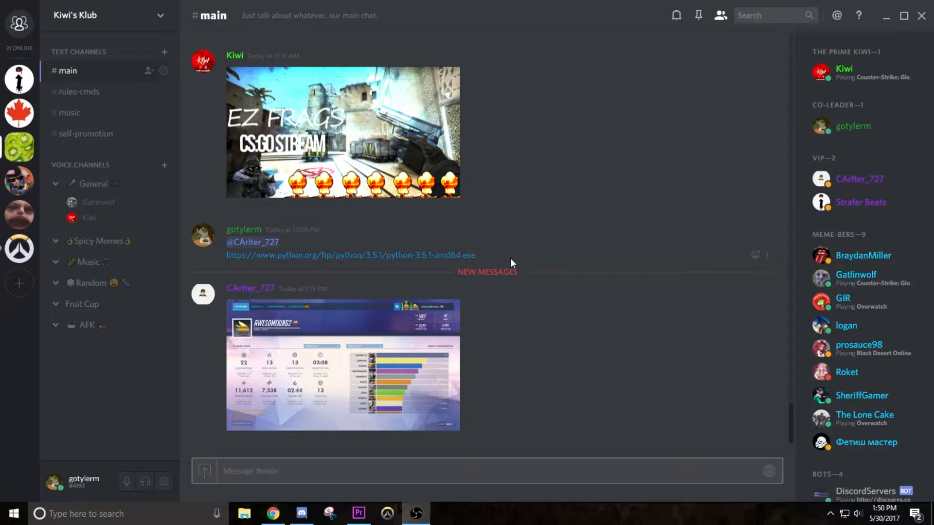
{"action": "mouse_move", "coordinate": [648, 246]}
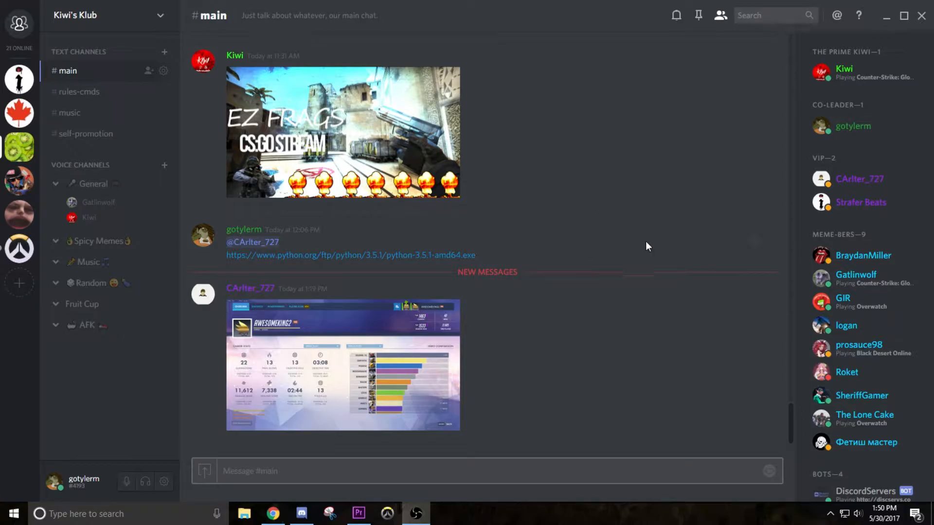
{"action": "mouse_move", "coordinate": [514, 247]}
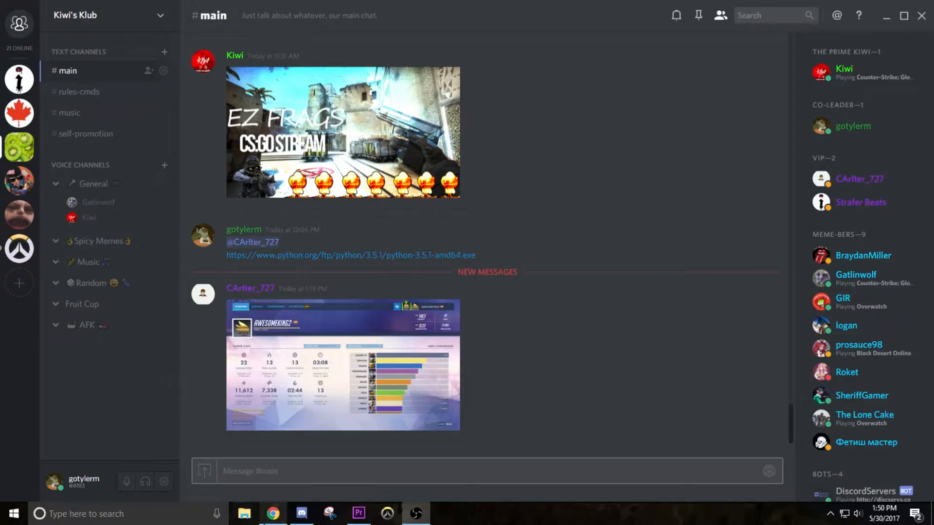
Download the python-3.5.1-amd64.exe installer, install with default settings, and close it
{"action": "left_click", "coordinate": [271, 514]}
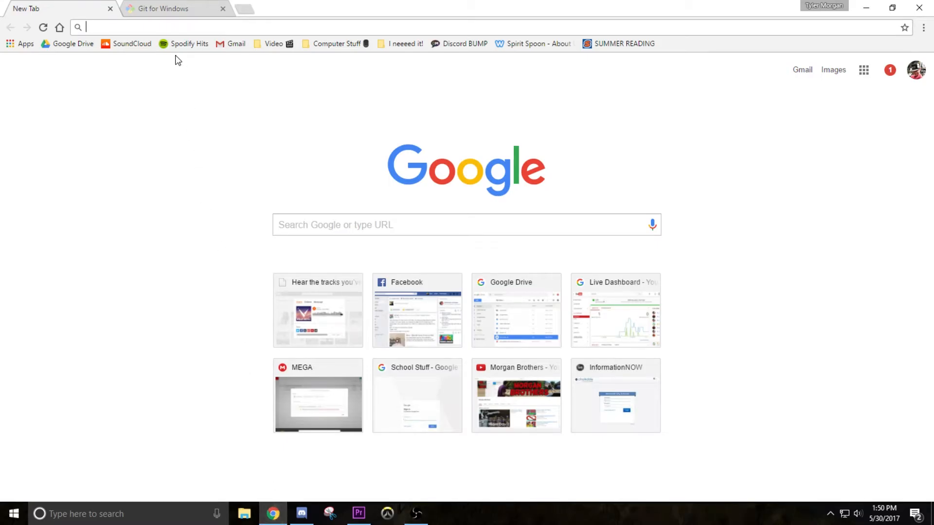
{"action": "type", "text": "https://www.python.org/ftp/python/3.5.1/python-3.5.1-amd64.exe"}
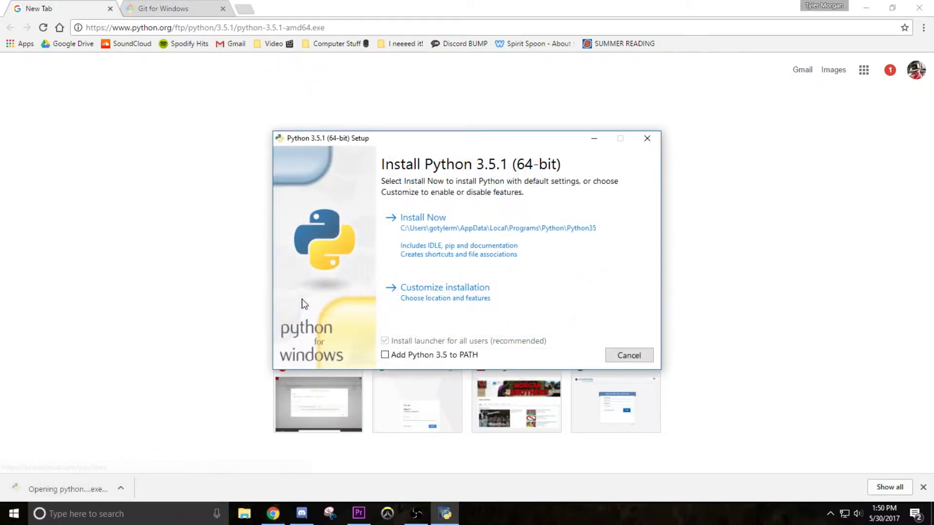
{"action": "left_click", "coordinate": [422, 217]}
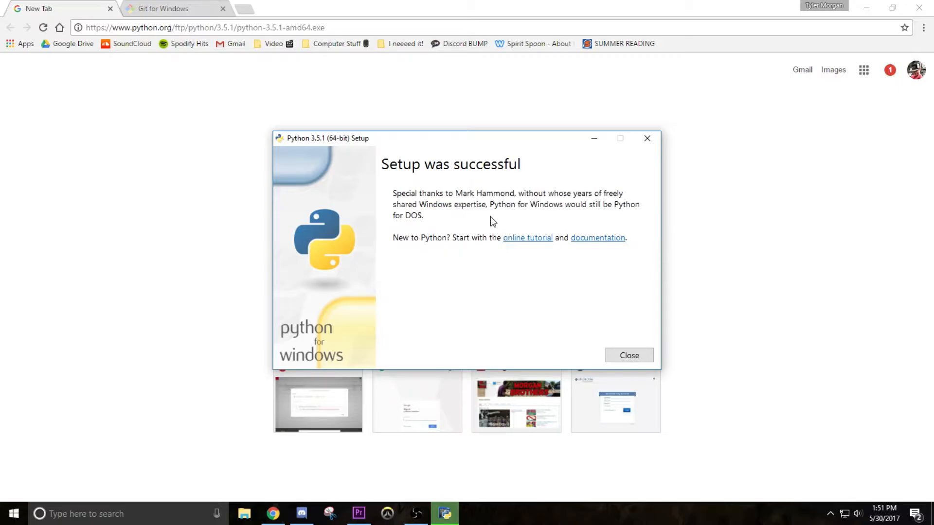
{"action": "mouse_move", "coordinate": [467, 171]}
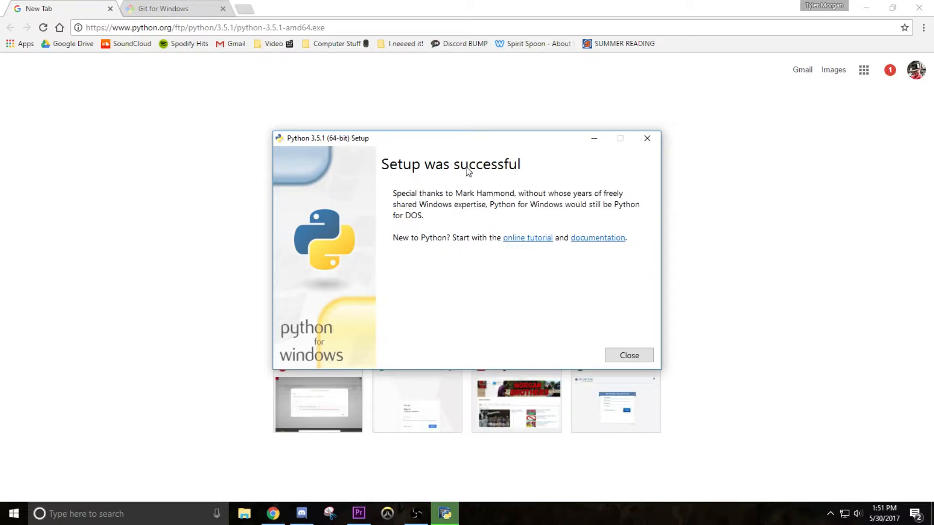
{"action": "left_click", "coordinate": [629, 355]}
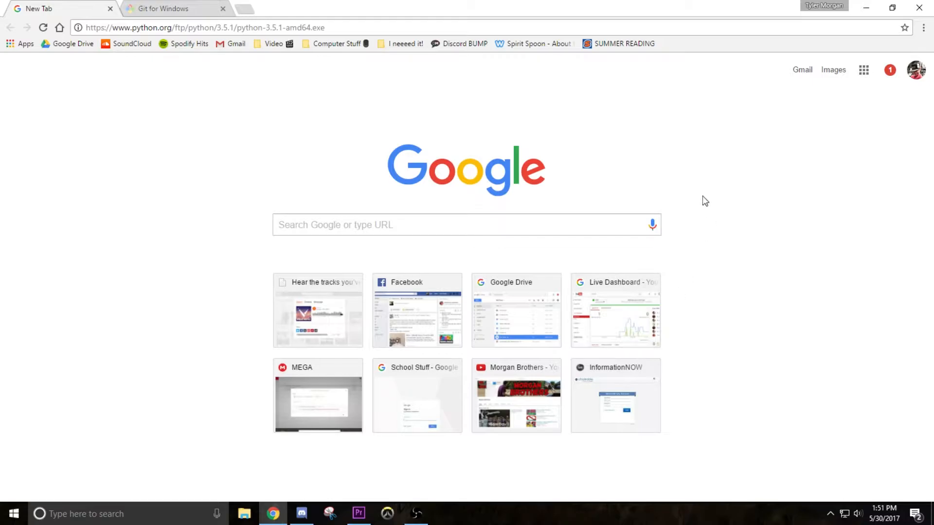
{"action": "mouse_move", "coordinate": [161, 11]}
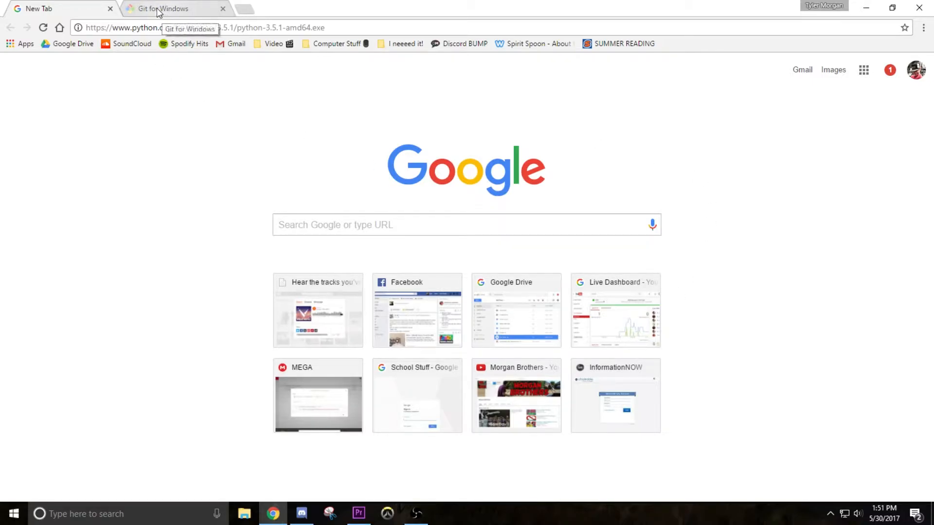
Download Git 2.13.0 and install it with default options, skipping the release notes
{"action": "left_click", "coordinate": [173, 9]}
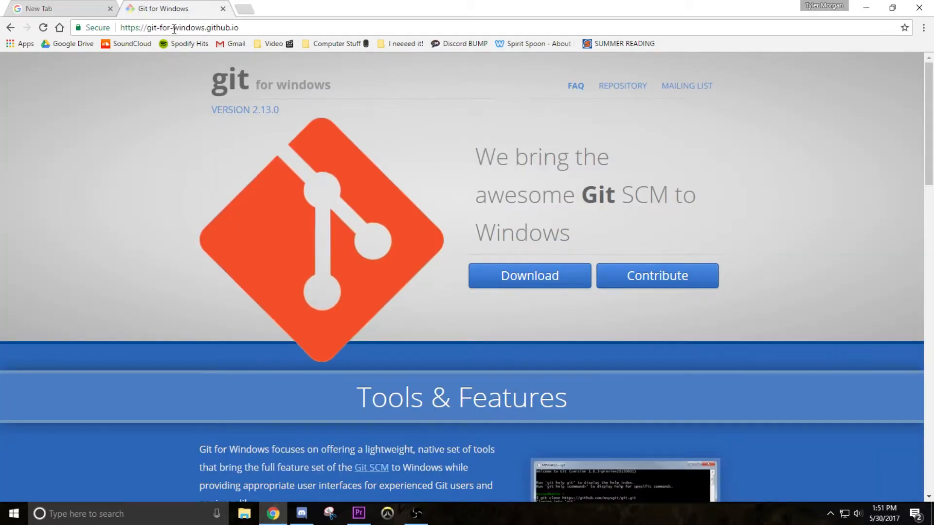
{"action": "left_click", "coordinate": [528, 275]}
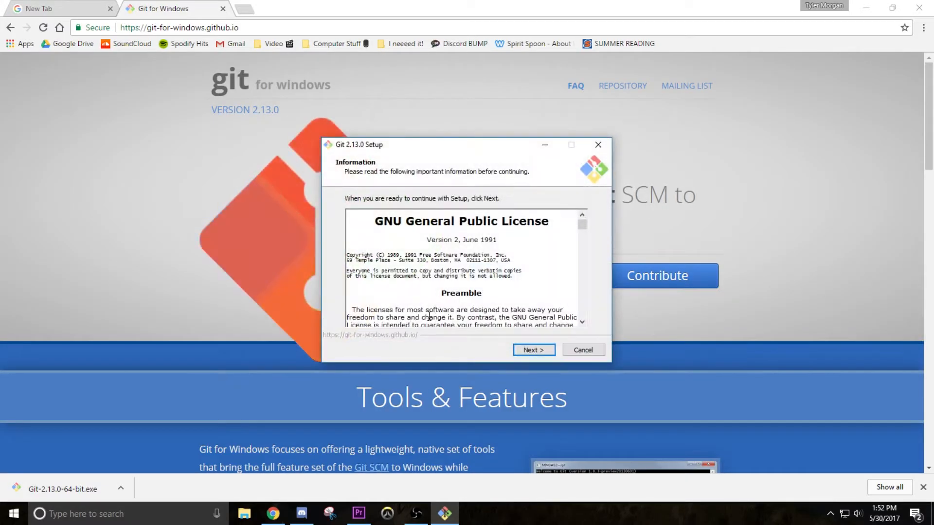
{"action": "left_click", "coordinate": [533, 349]}
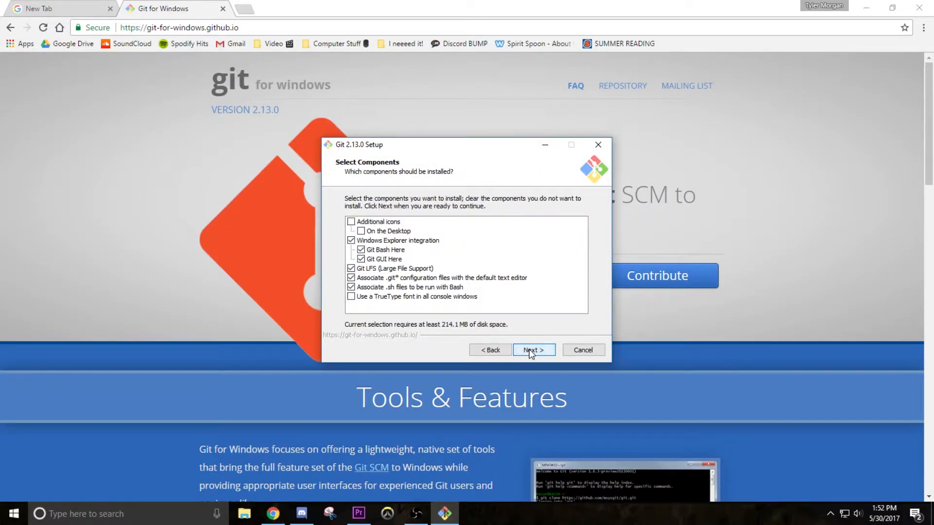
{"action": "left_click", "coordinate": [533, 350]}
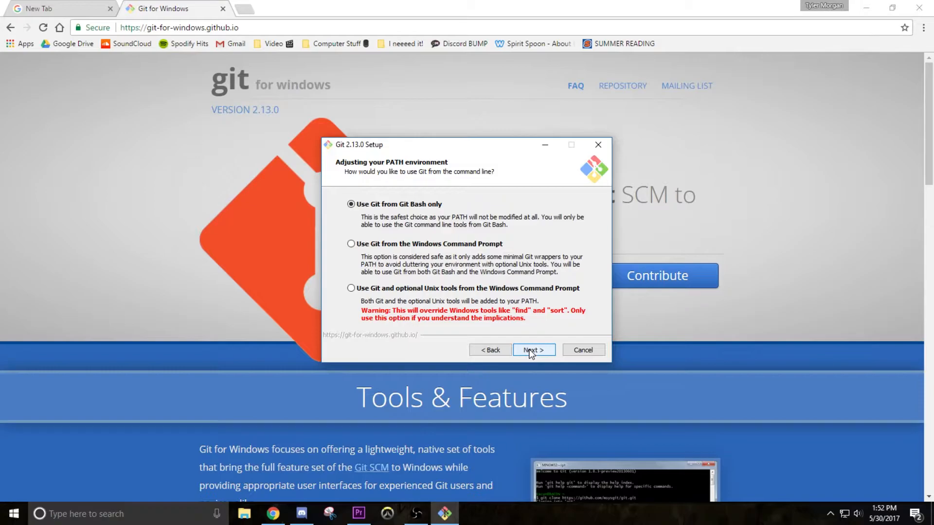
{"action": "left_click", "coordinate": [533, 350]}
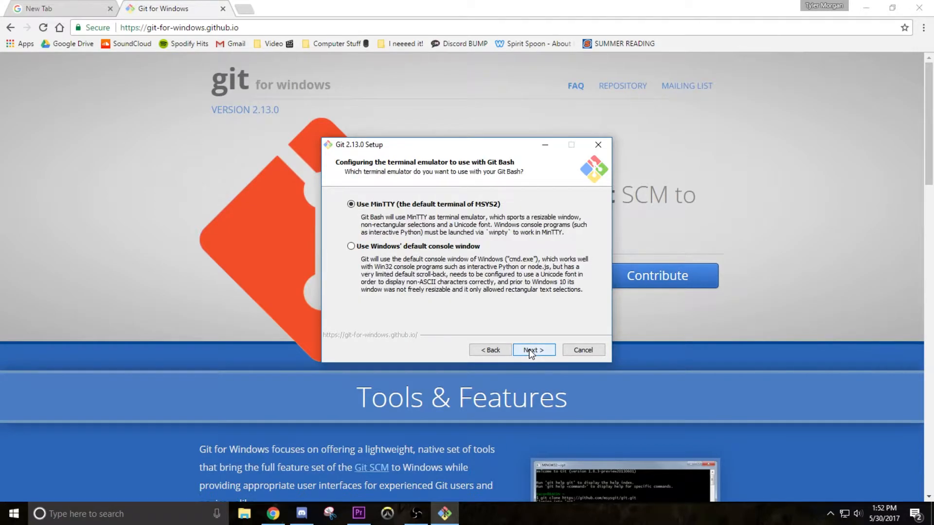
{"action": "left_click", "coordinate": [532, 350]}
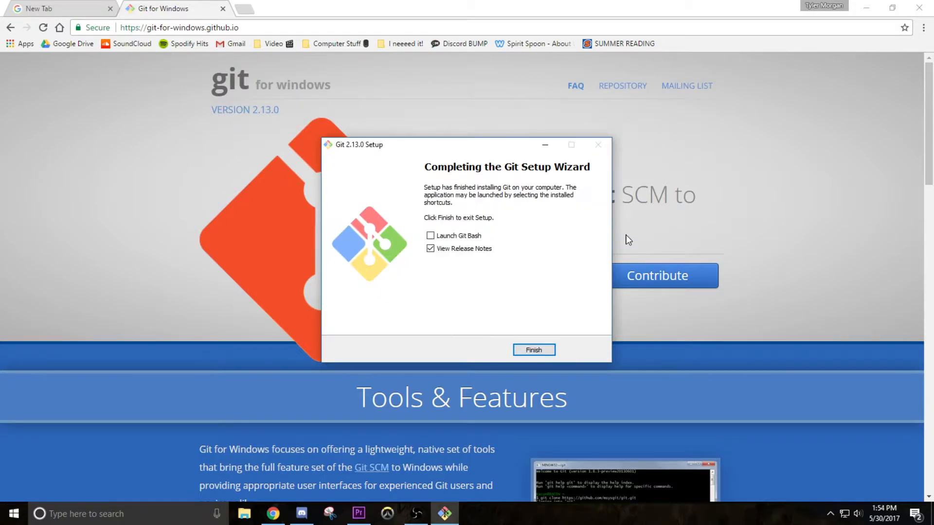
{"action": "left_click", "coordinate": [431, 248]}
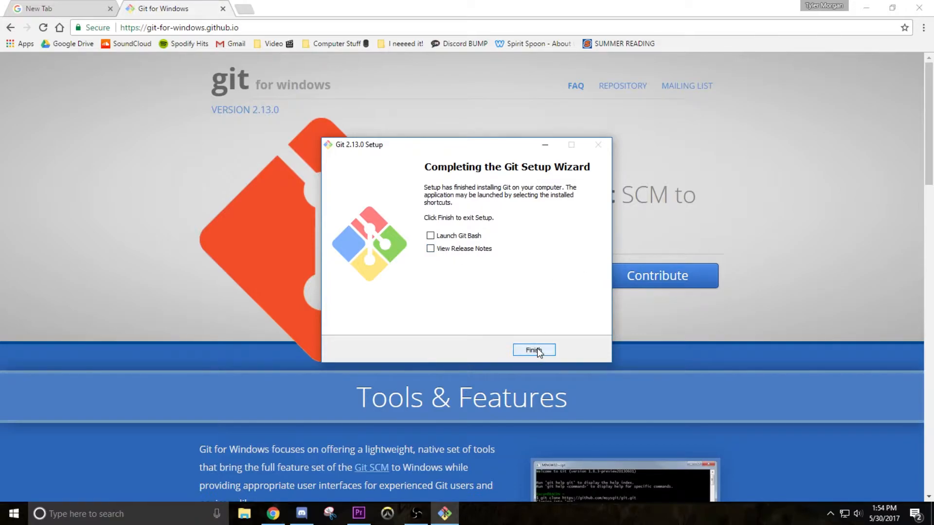
{"action": "left_click", "coordinate": [533, 350]}
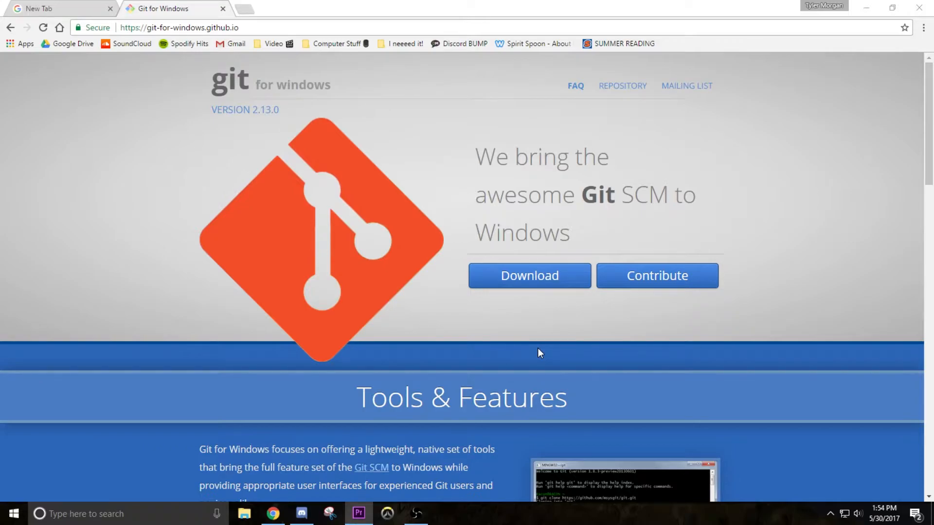
Download Discord MusicBot.zip (30.6 MB) from the MEGA page through the browser
{"action": "left_click", "coordinate": [386, 514]}
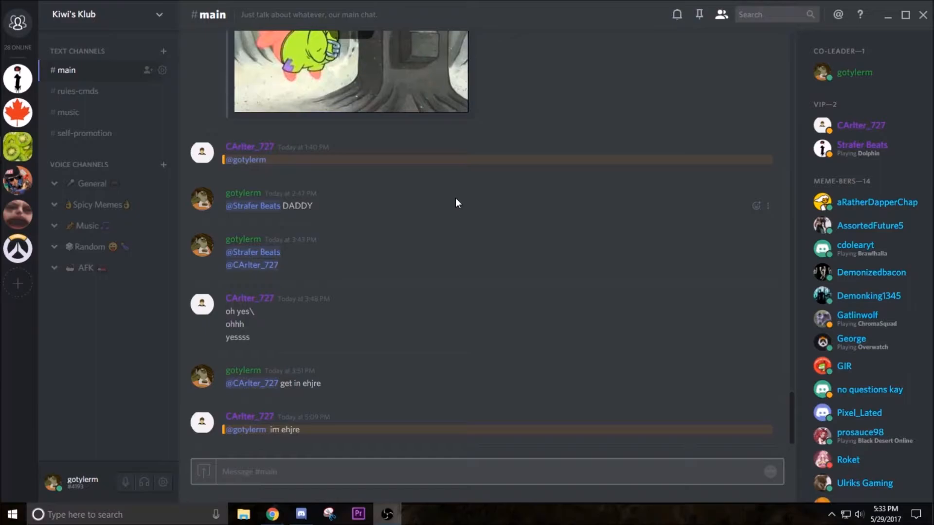
{"action": "key", "text": "alt+tab"}
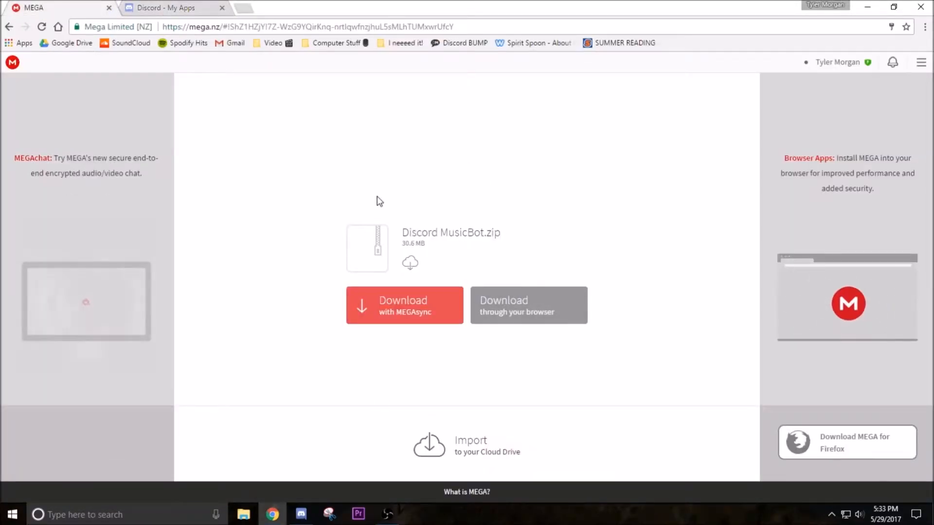
{"action": "left_click", "coordinate": [328, 27]}
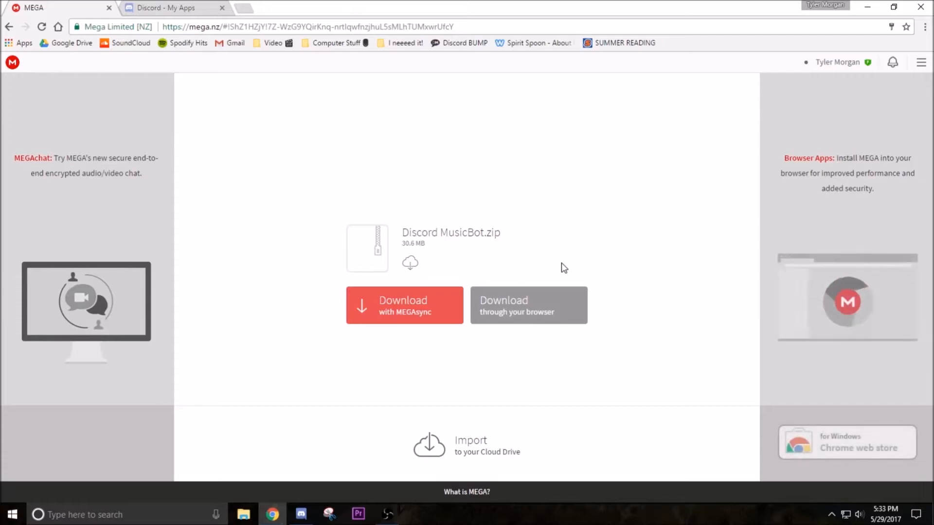
{"action": "left_click", "coordinate": [528, 305]}
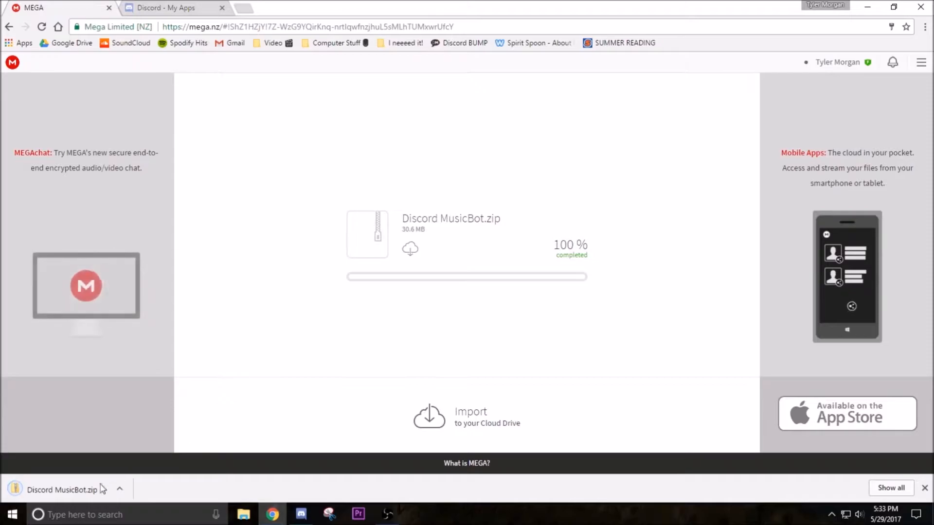
Open the downloaded MusicBot zip and load config/options.ini in Notepad++
{"action": "left_click", "coordinate": [62, 490]}
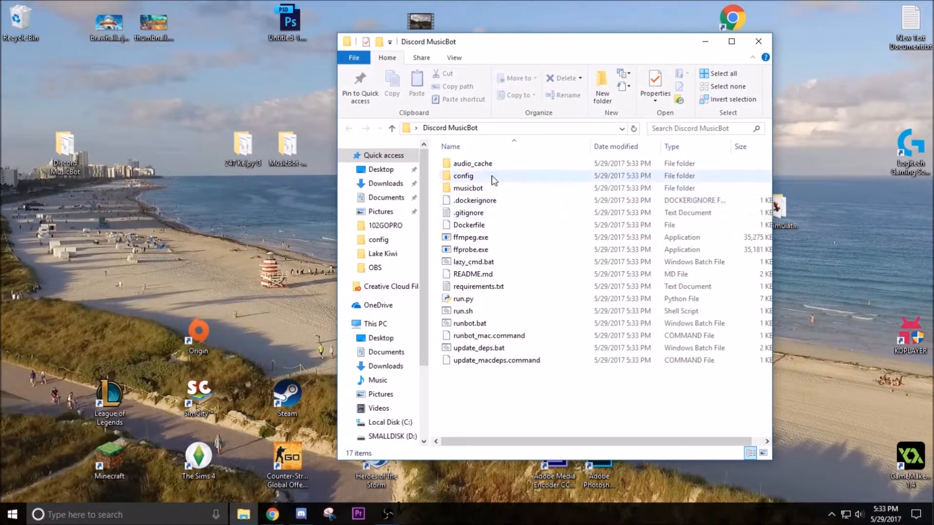
{"action": "mouse_move", "coordinate": [477, 176]}
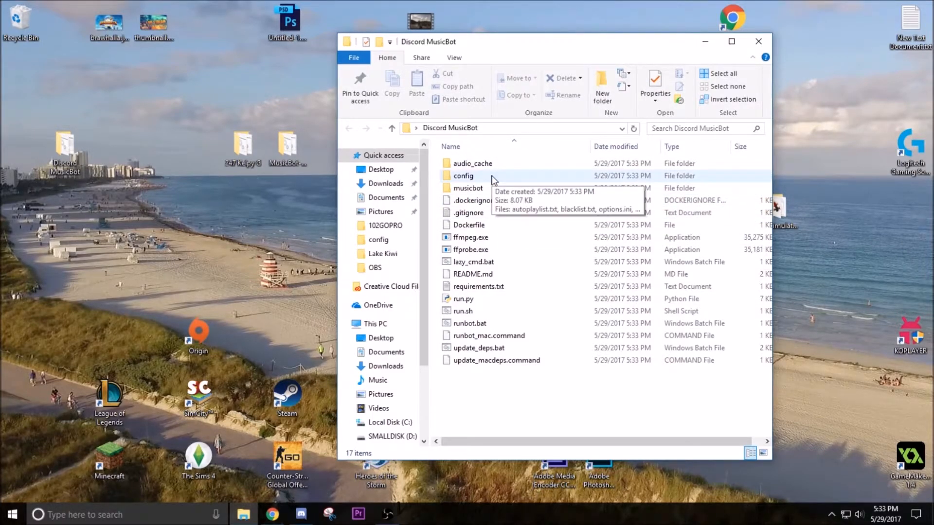
{"action": "double_click", "coordinate": [464, 175]}
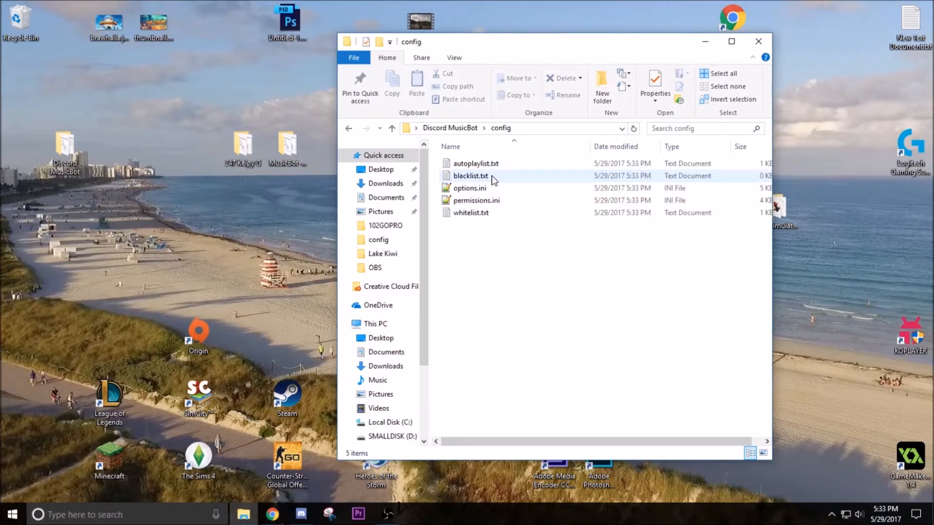
{"action": "double_click", "coordinate": [469, 189]}
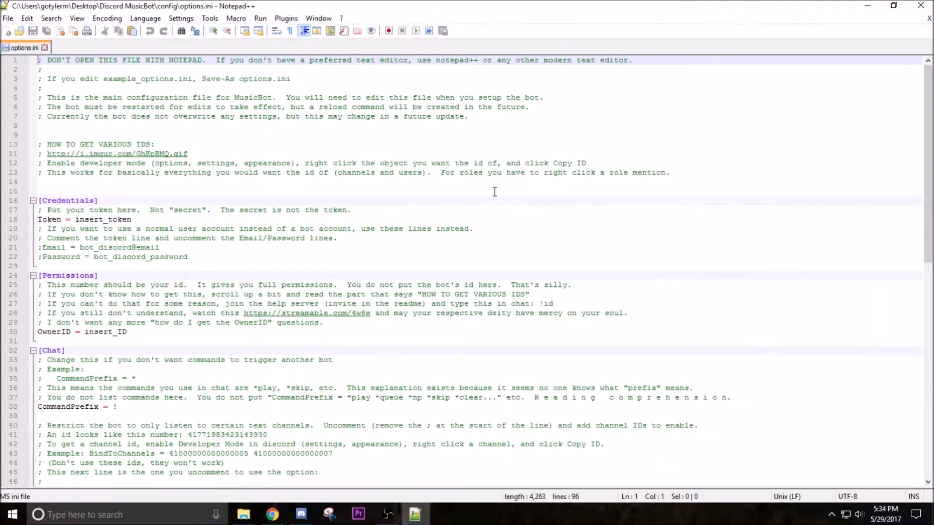
{"action": "left_click", "coordinate": [131, 220]}
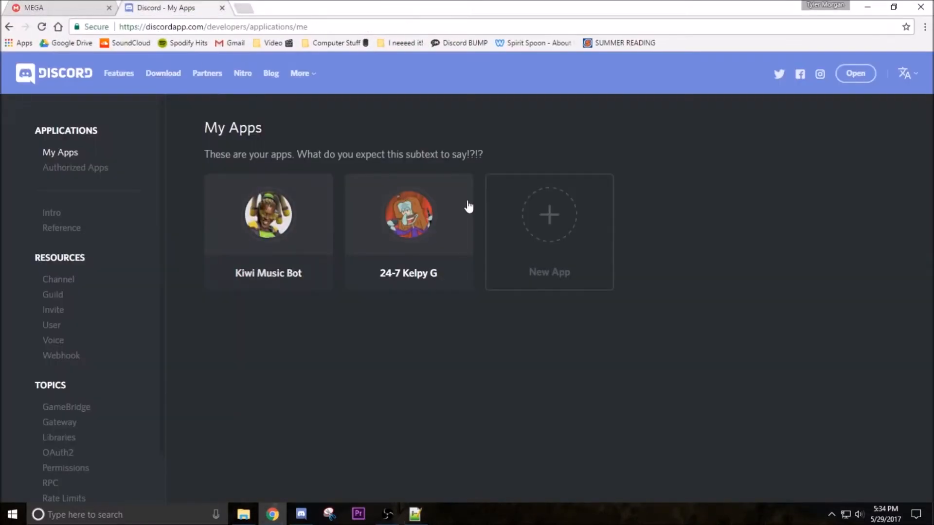
{"action": "mouse_move", "coordinate": [443, 141]}
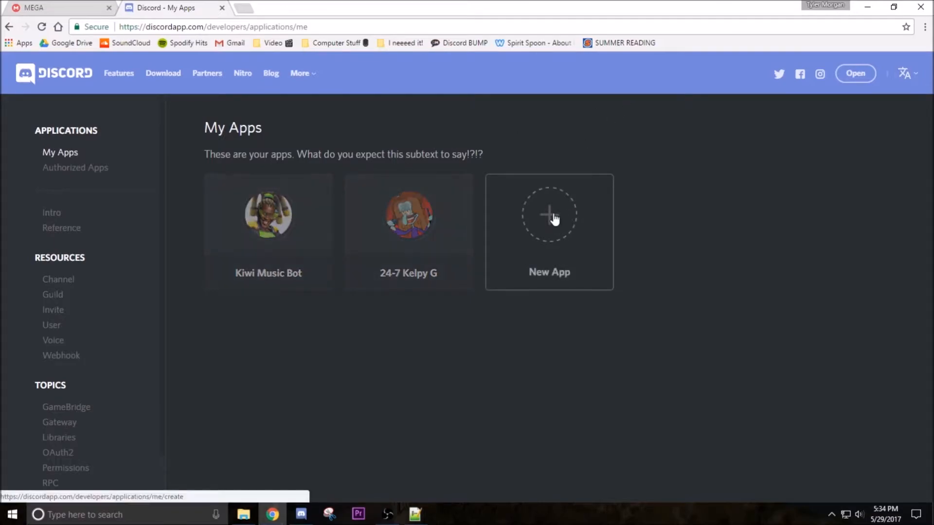
Create a new developer app named Discord Tutorial with an uploaded icon
{"action": "left_click", "coordinate": [549, 215]}
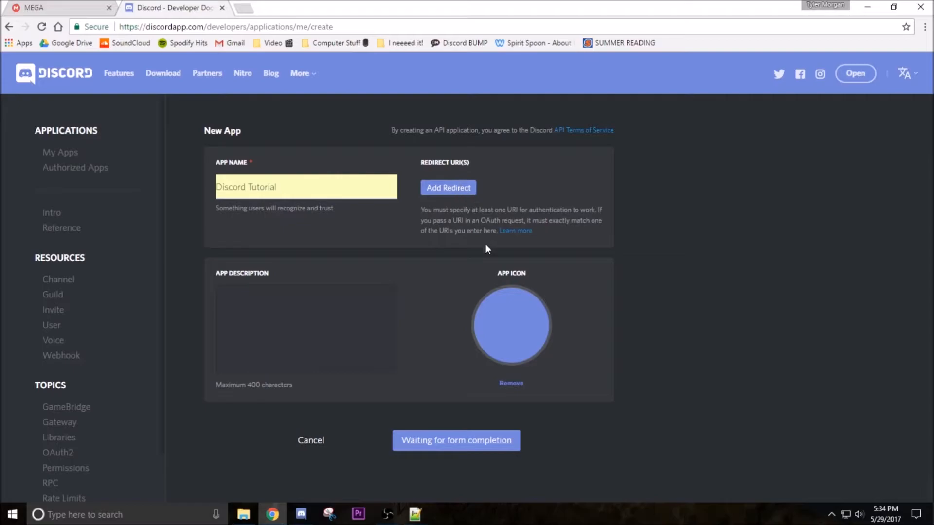
{"action": "left_click", "coordinate": [509, 325]}
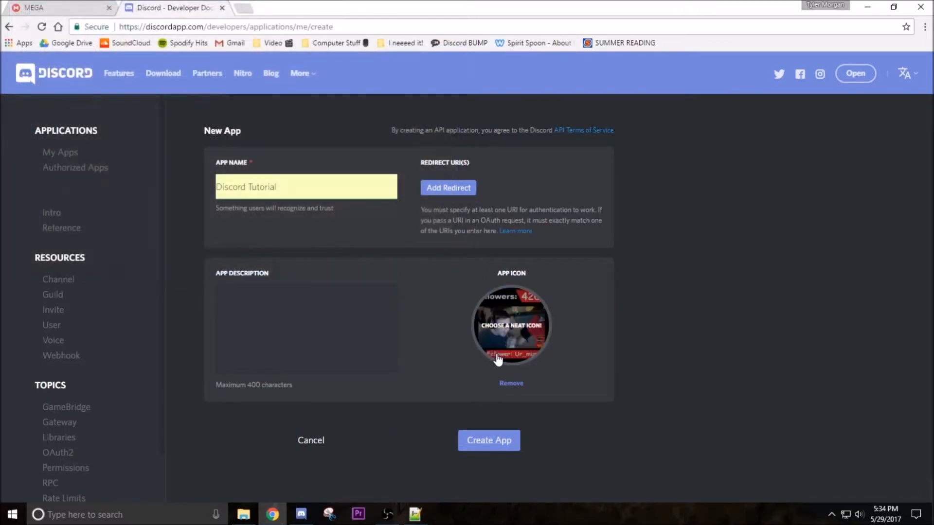
{"action": "mouse_move", "coordinate": [405, 299]}
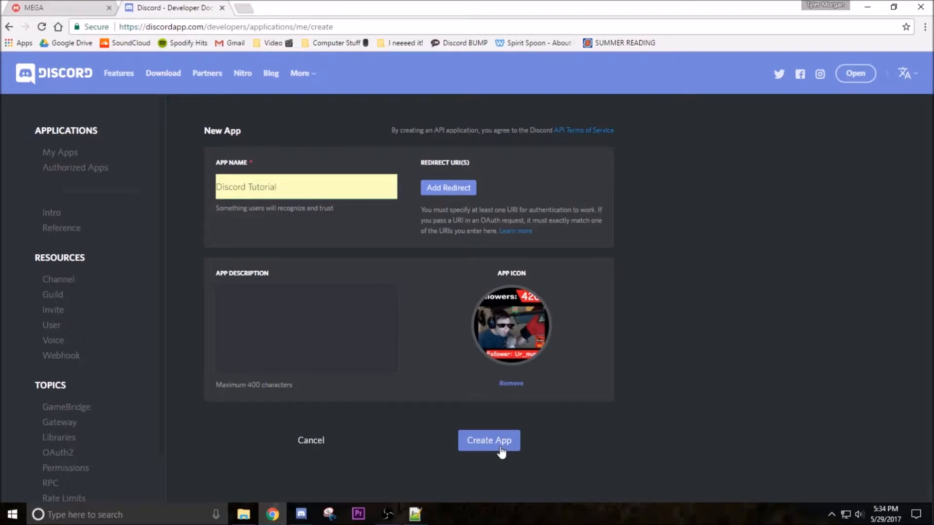
{"action": "left_click", "coordinate": [488, 440]}
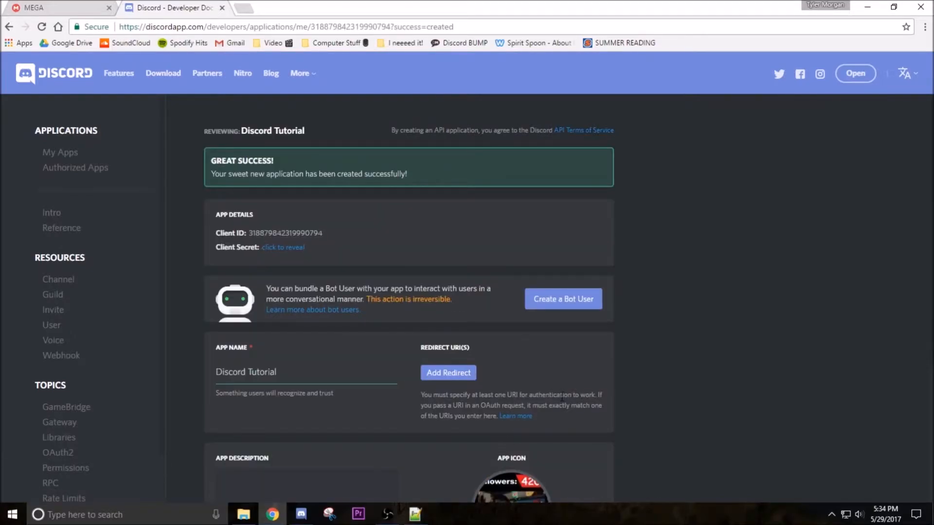
Add a bot user to the Discord Tutorial app and reveal its token
{"action": "scroll", "scroll_direction": "down", "scroll_amount": 3}
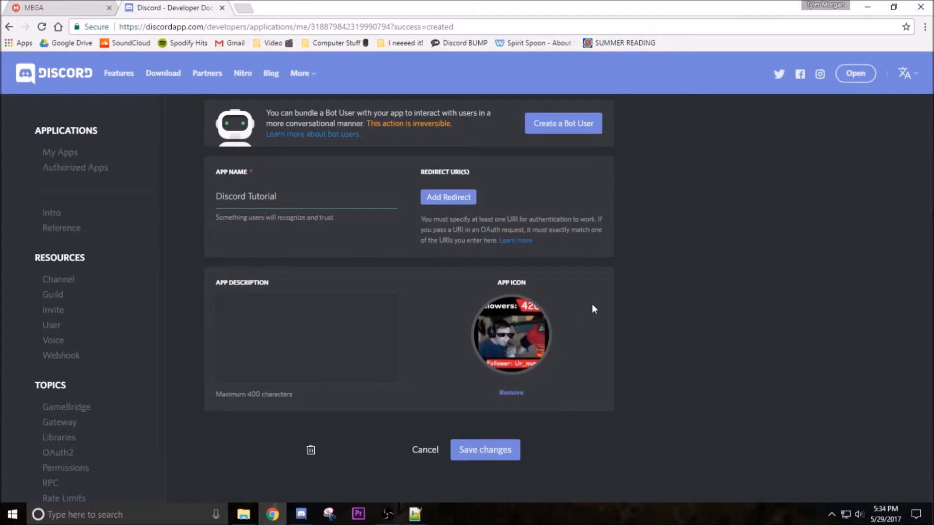
{"action": "scroll", "scroll_direction": "up", "scroll_amount": 3}
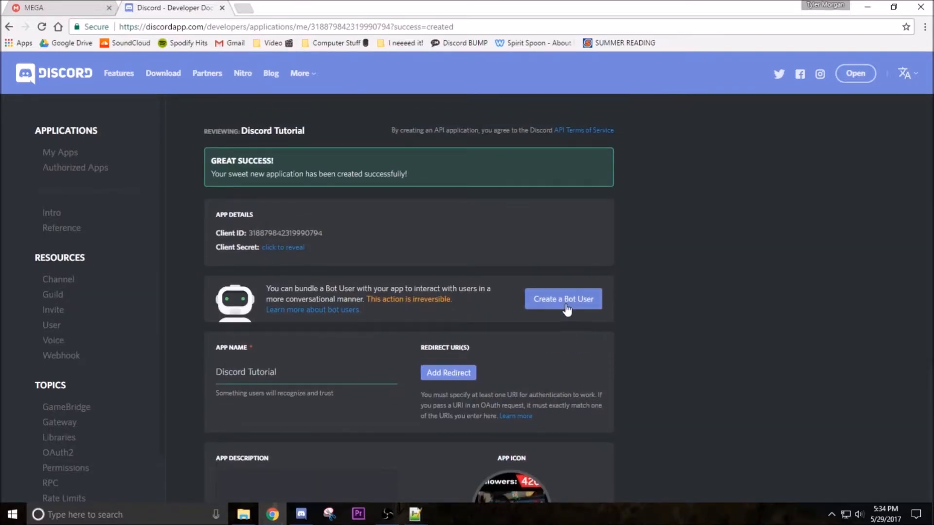
{"action": "left_click", "coordinate": [562, 299]}
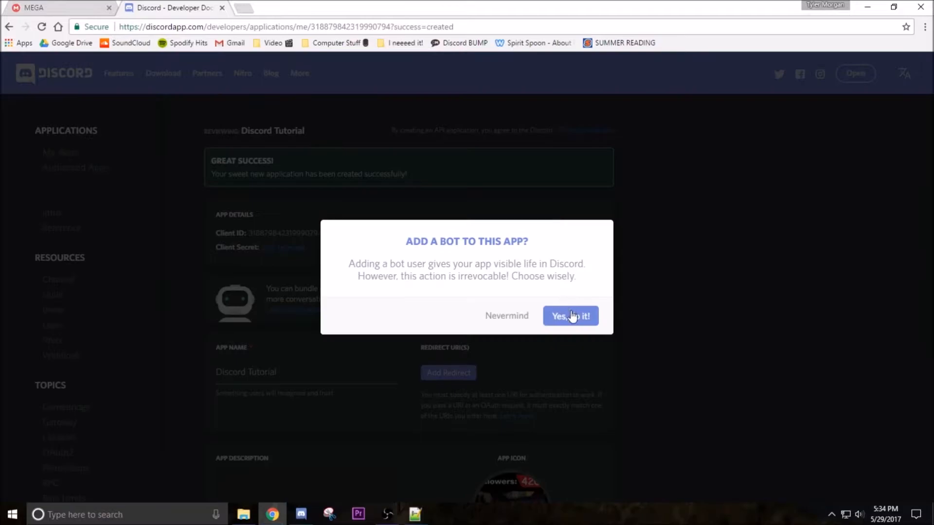
{"action": "left_click", "coordinate": [570, 316]}
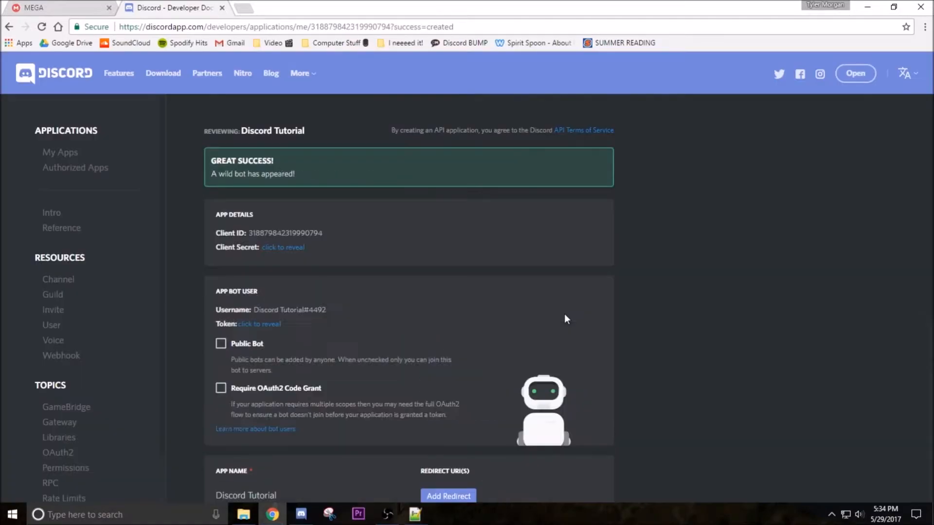
{"action": "left_click", "coordinate": [259, 324]}
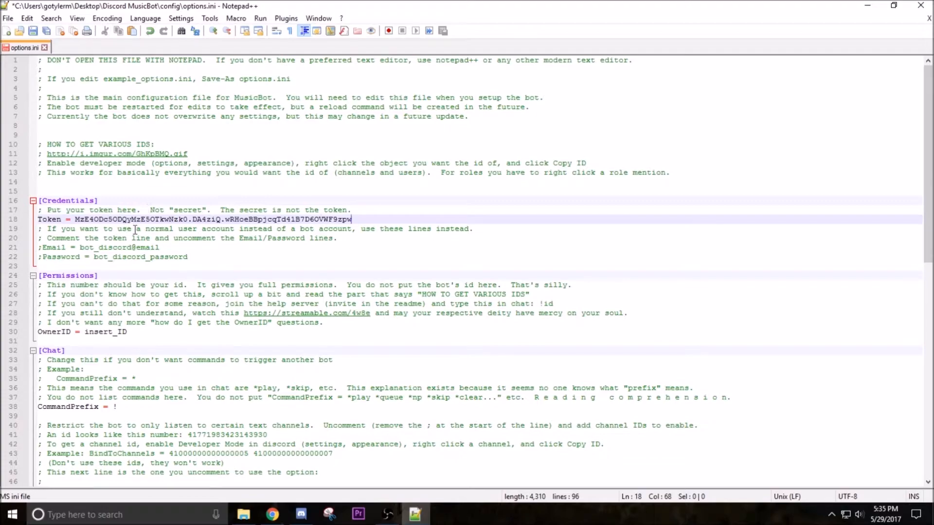
Save options.ini with the bot token and select the OwnerID insert_ID placeholder
{"action": "key", "text": "ctrl+s"}
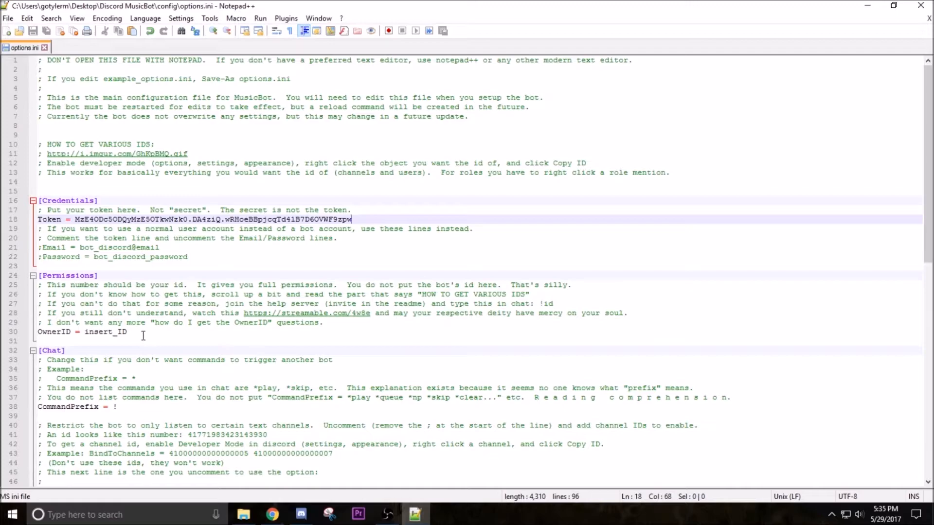
{"action": "double_click", "coordinate": [106, 332]}
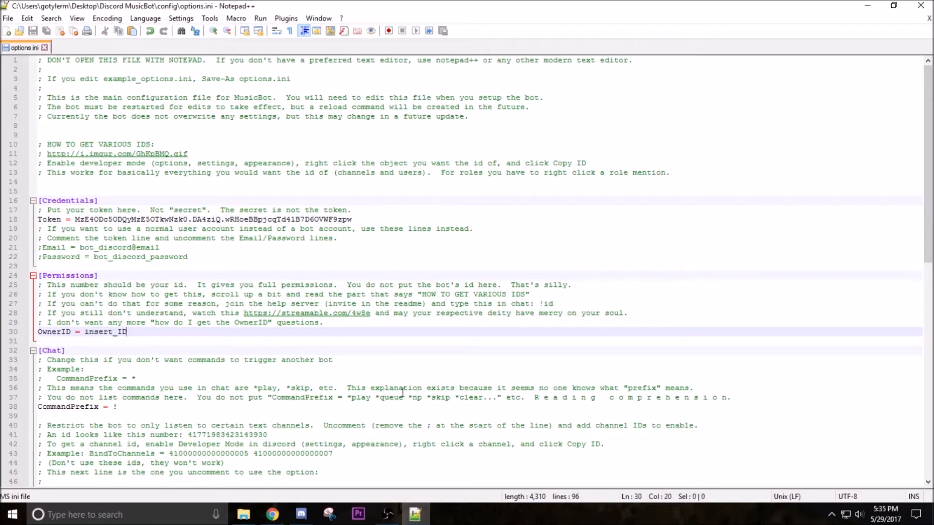
Turn on Developer Mode under User Settings > Appearance > Advanced, then close settings
{"action": "left_click", "coordinate": [300, 515]}
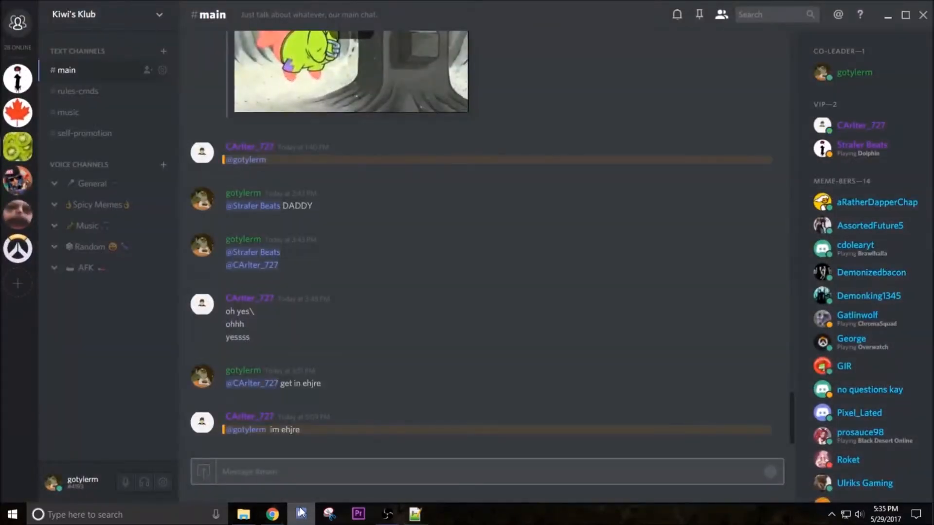
{"action": "mouse_move", "coordinate": [162, 483]}
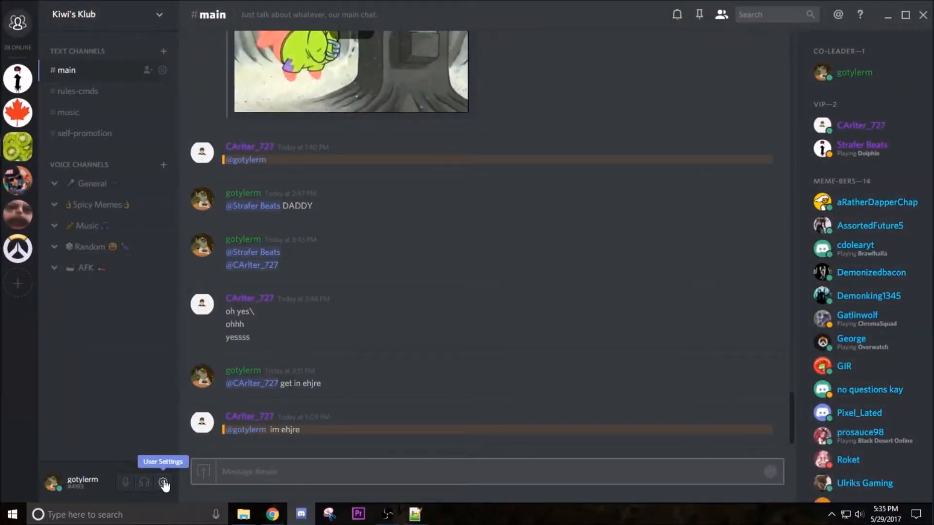
{"action": "left_click", "coordinate": [164, 483]}
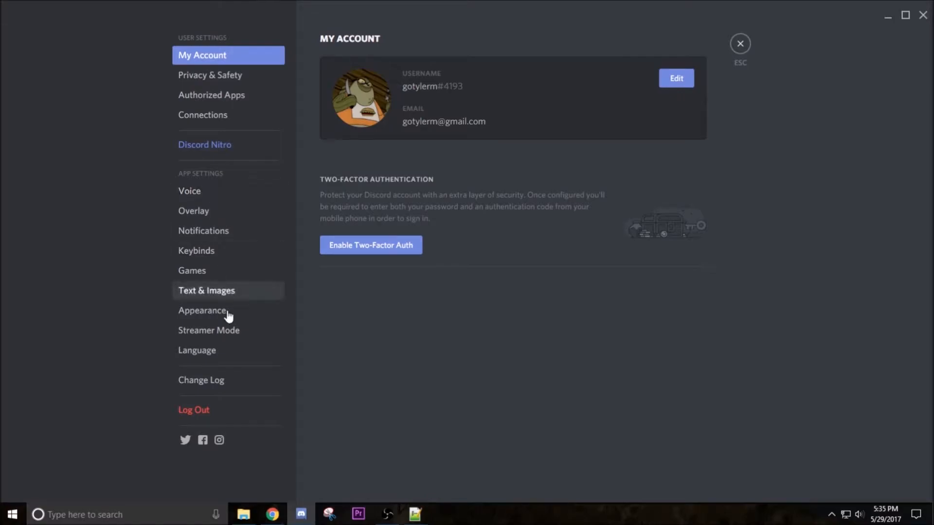
{"action": "left_click", "coordinate": [202, 311]}
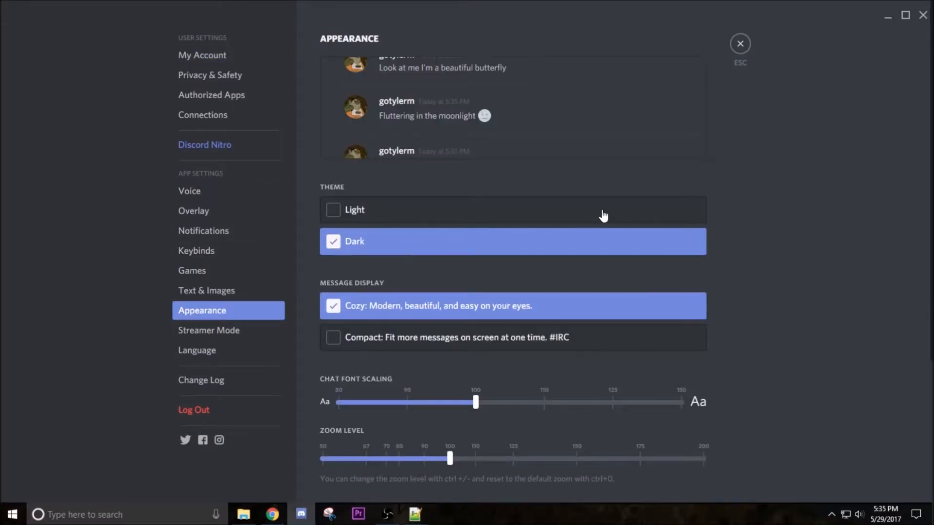
{"action": "scroll", "scroll_direction": "down", "scroll_amount": 3}
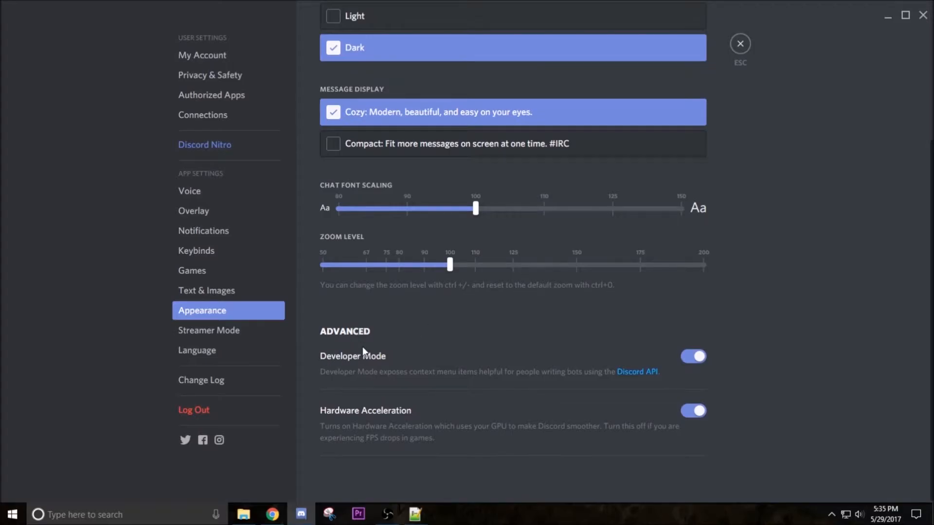
{"action": "left_click", "coordinate": [693, 356]}
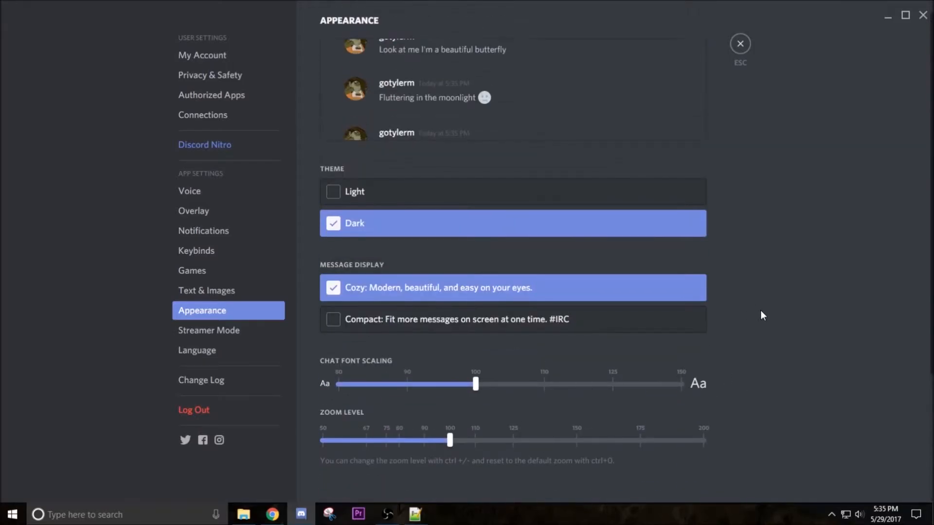
{"action": "scroll", "scroll_direction": "down", "scroll_amount": 3}
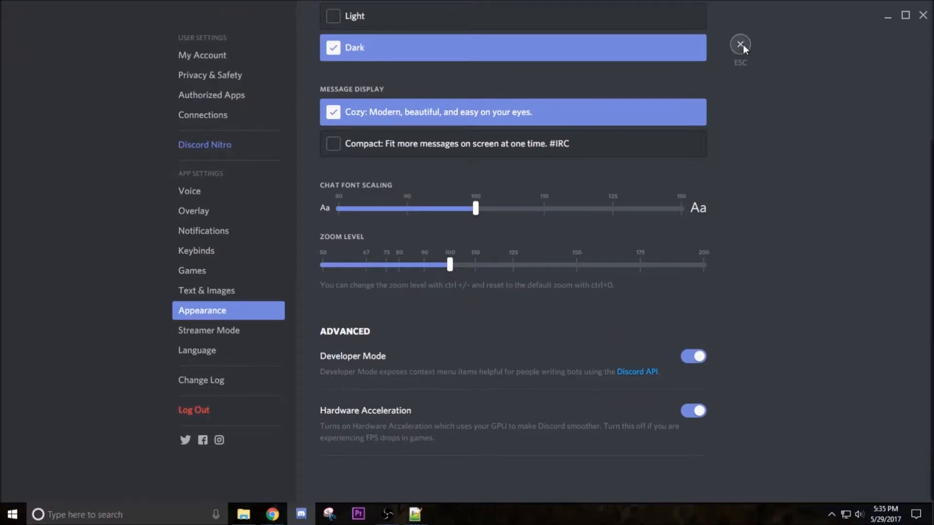
{"action": "left_click", "coordinate": [741, 45]}
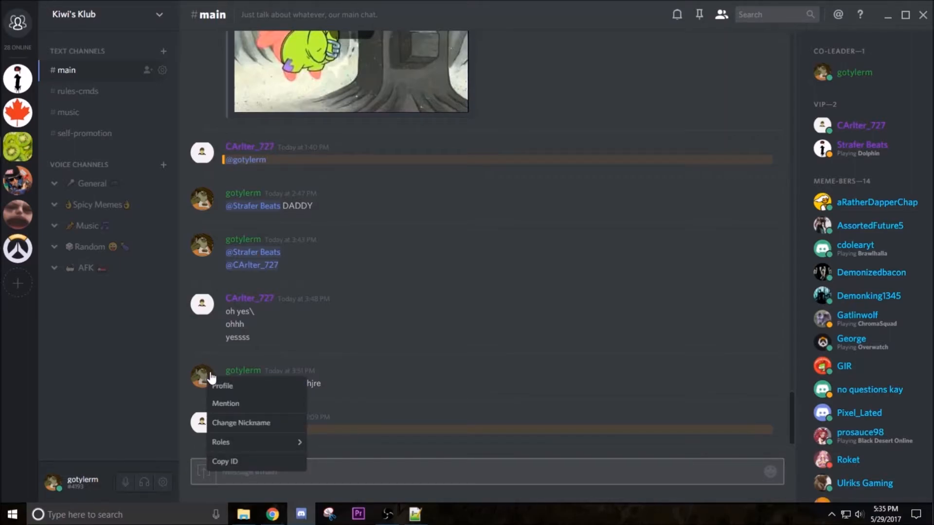
{"action": "mouse_move", "coordinate": [280, 354]}
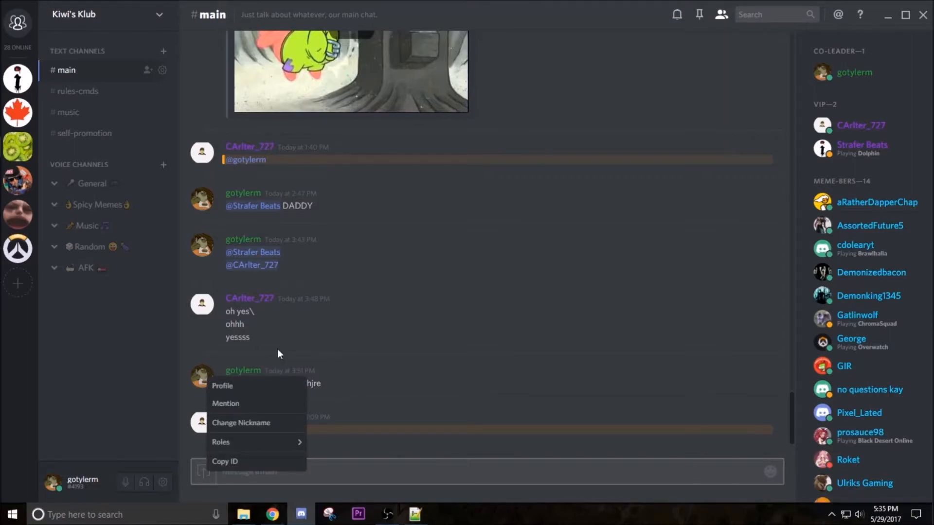
{"action": "mouse_move", "coordinate": [202, 368]}
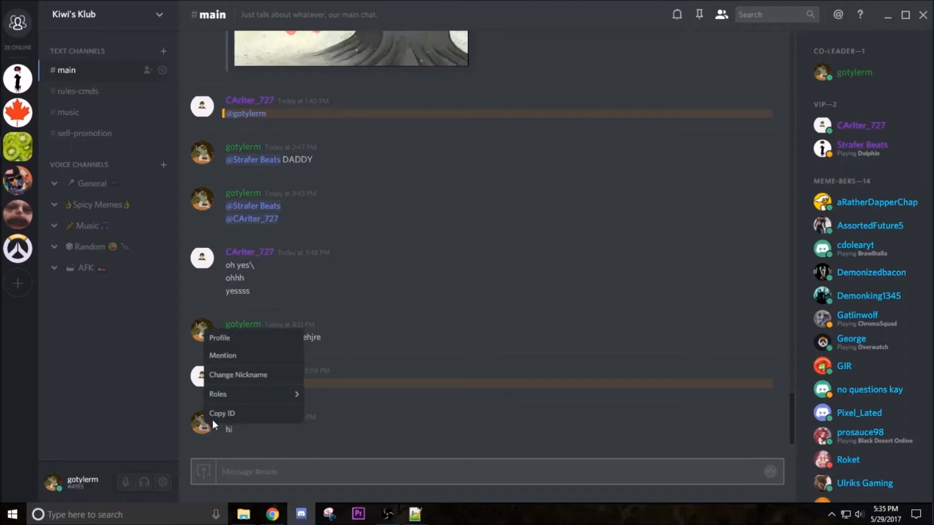
Switch windows toward Notepad++ with the copied user ID
{"action": "key", "text": "alt+tab"}
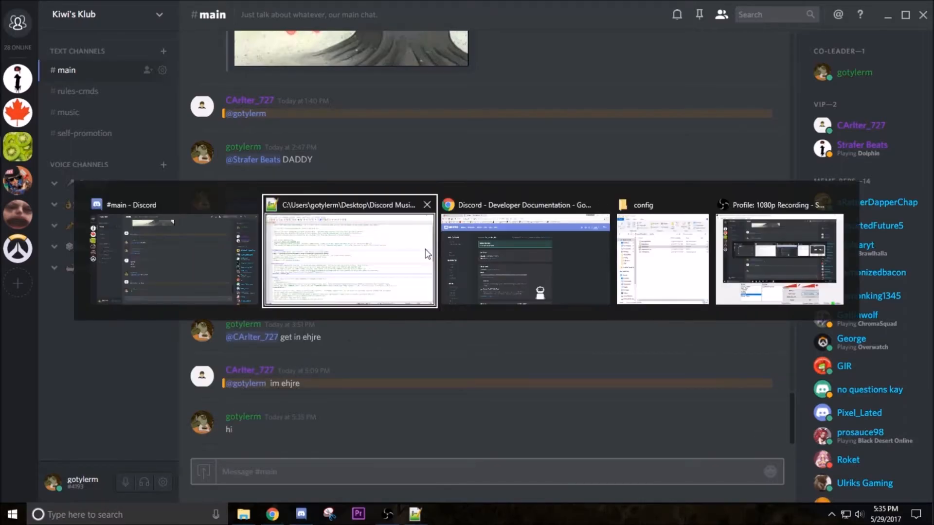
{"action": "left_click", "coordinate": [349, 257]}
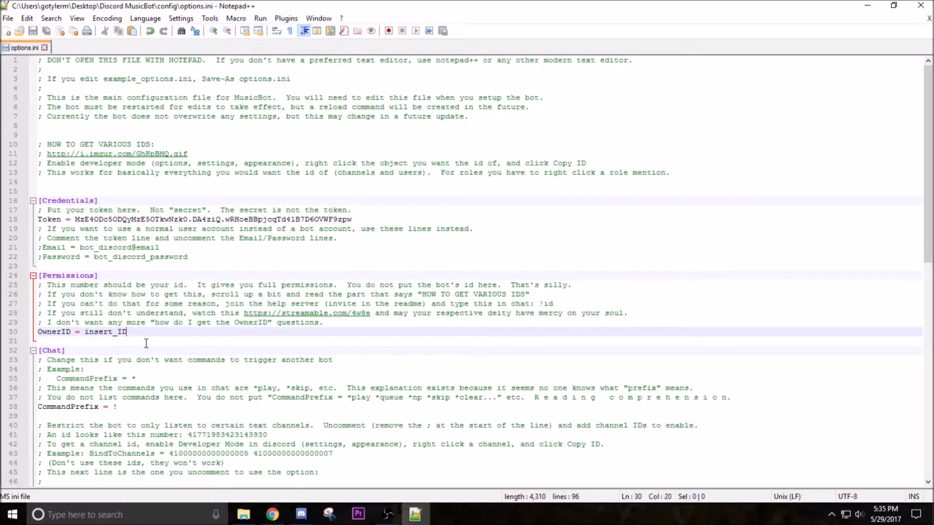
{"action": "double_click", "coordinate": [101, 332]}
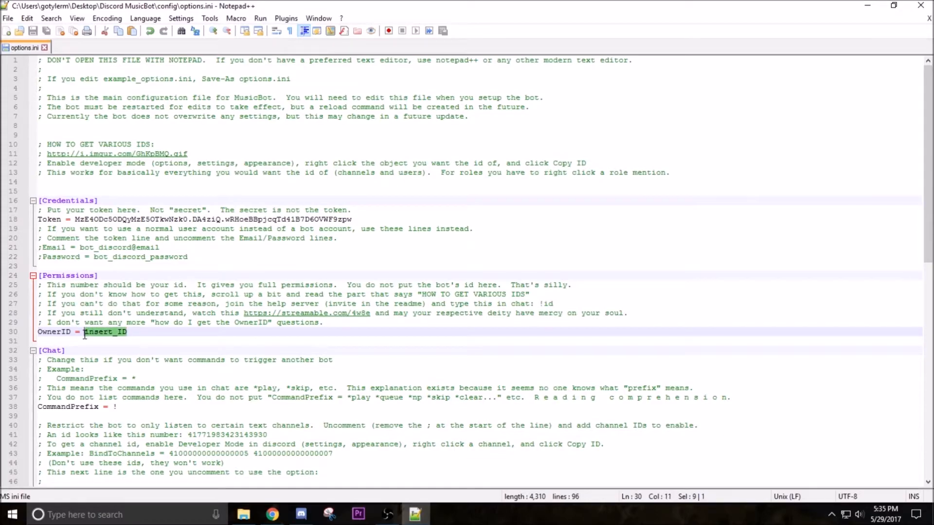
{"action": "type", "text": "121730666550394880"}
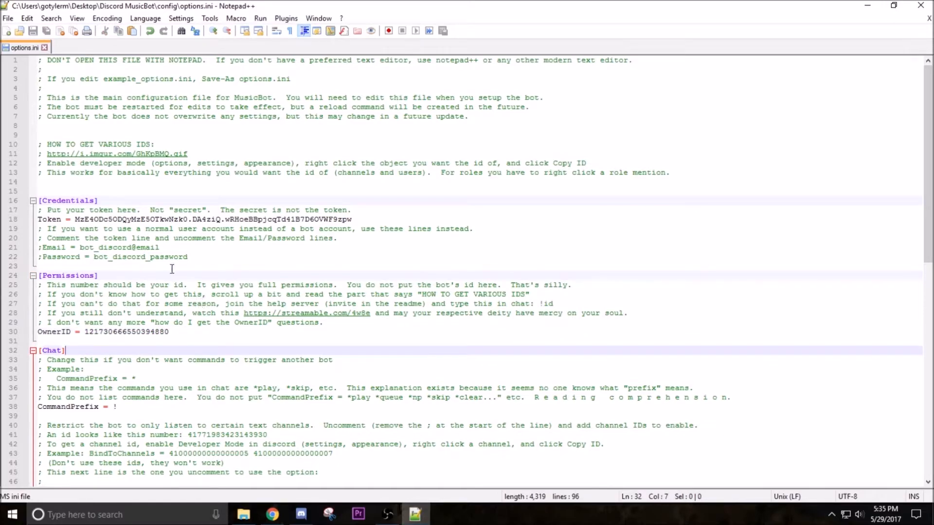
{"action": "mouse_move", "coordinate": [818, 5]}
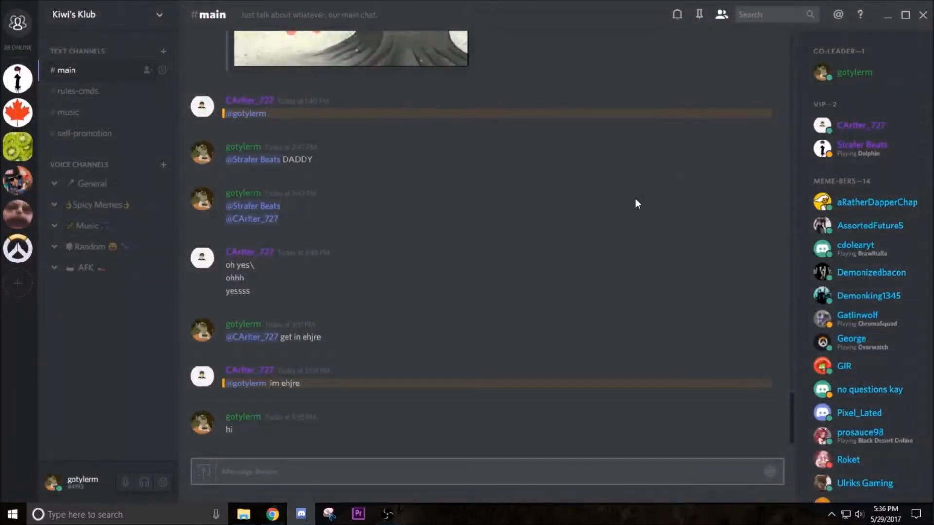
Bring up the MusicBot config folder window in File Explorer
{"action": "left_click", "coordinate": [242, 514]}
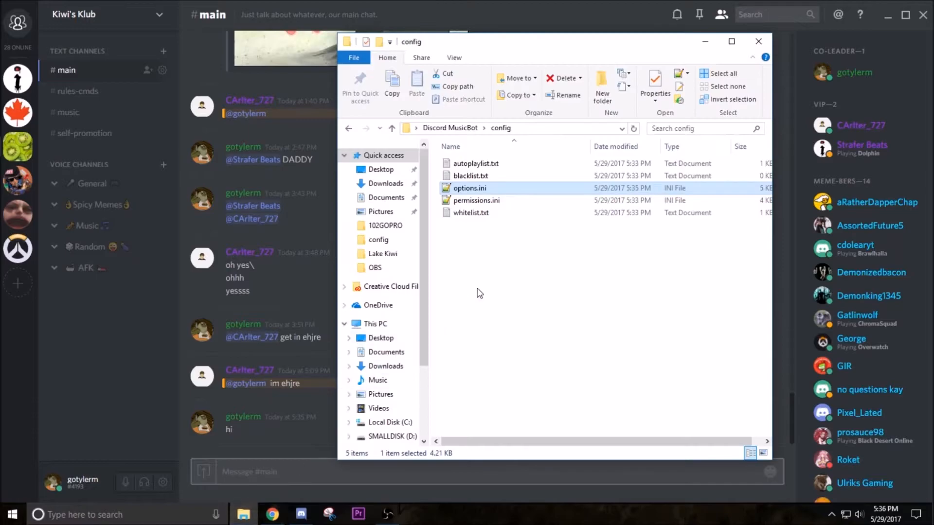
{"action": "left_click", "coordinate": [451, 128]}
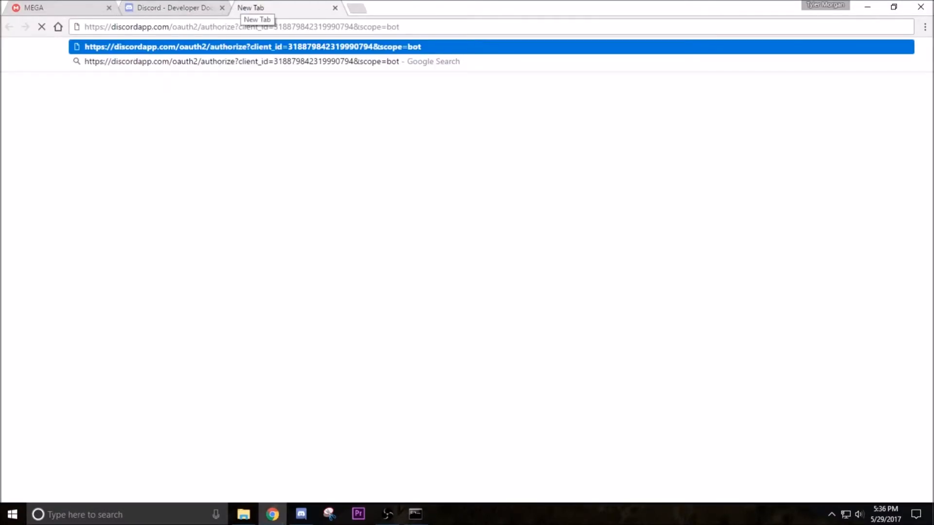
Load the authorization link, select Kiwi's Klub and authorize the Discord Tutorial bot
{"action": "key", "text": "Enter"}
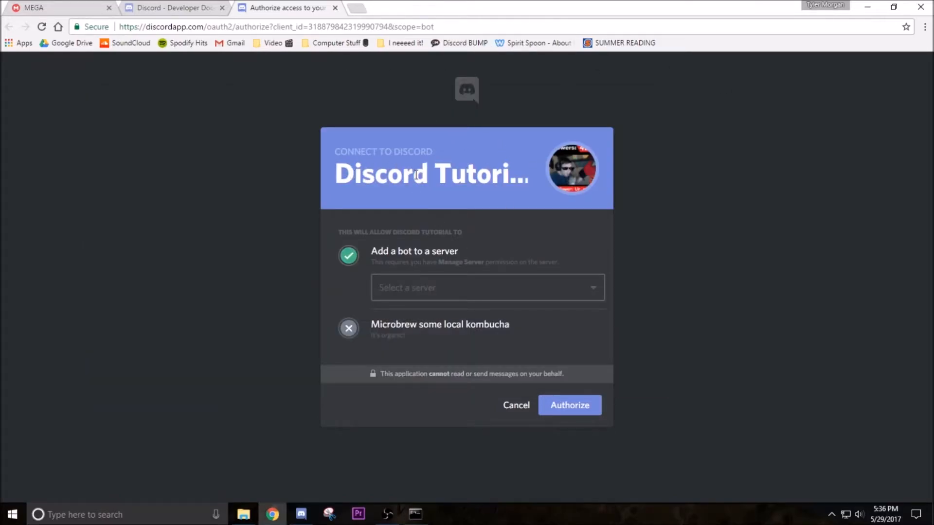
{"action": "left_click", "coordinate": [486, 287]}
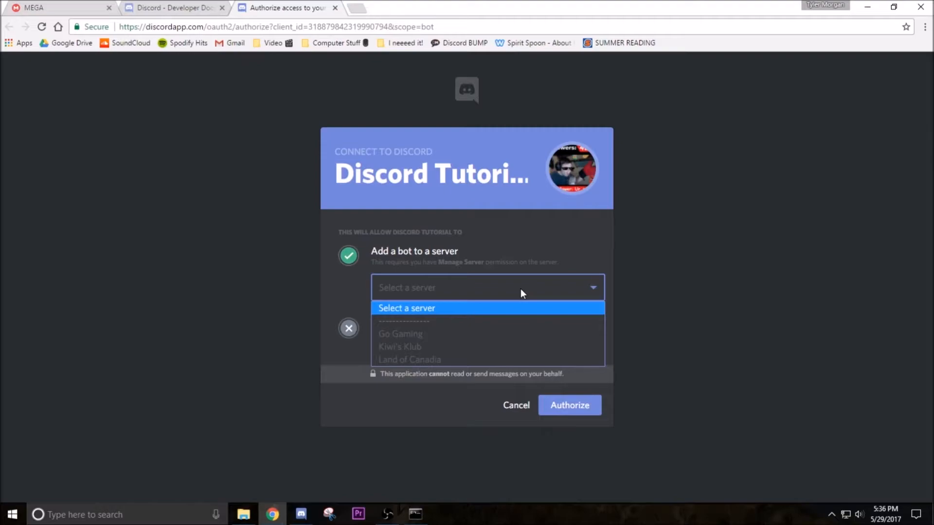
{"action": "mouse_move", "coordinate": [441, 287]}
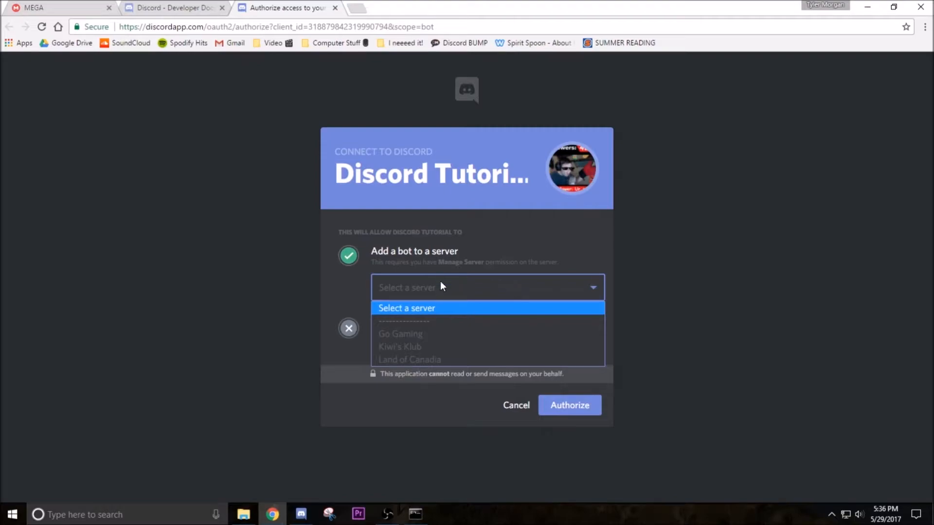
{"action": "mouse_move", "coordinate": [405, 333]}
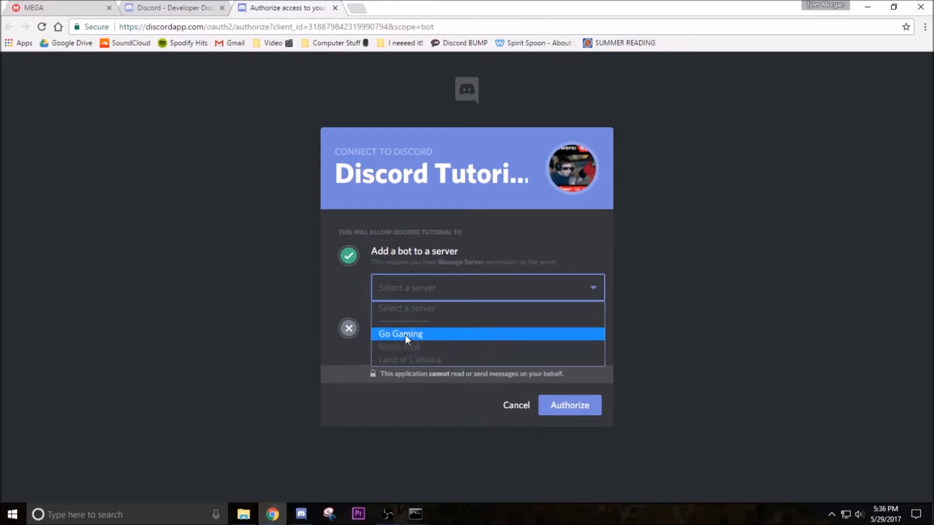
{"action": "left_click", "coordinate": [395, 346]}
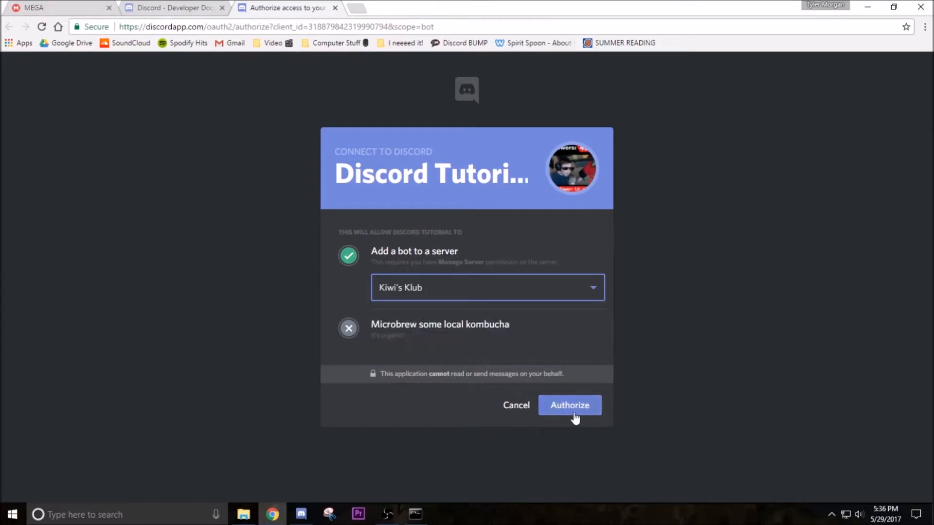
{"action": "left_click", "coordinate": [569, 405]}
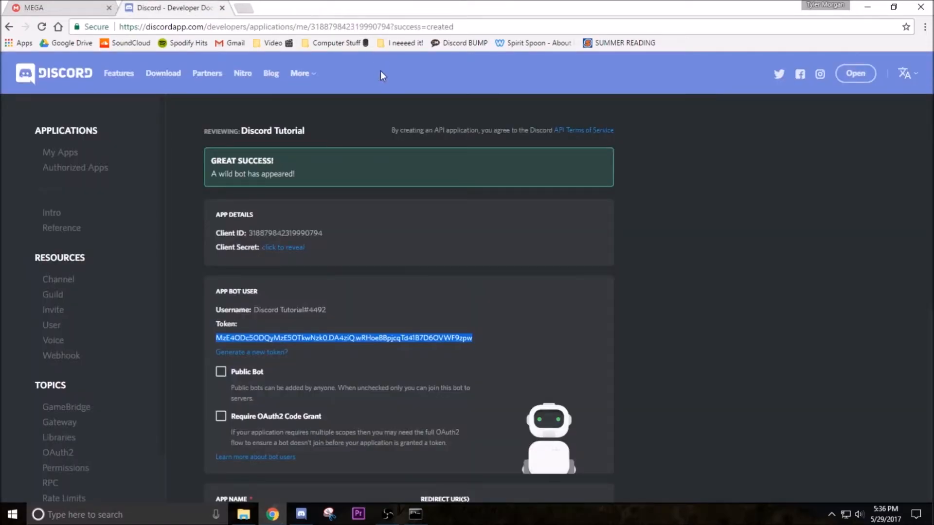
{"action": "key", "text": "alt+tab"}
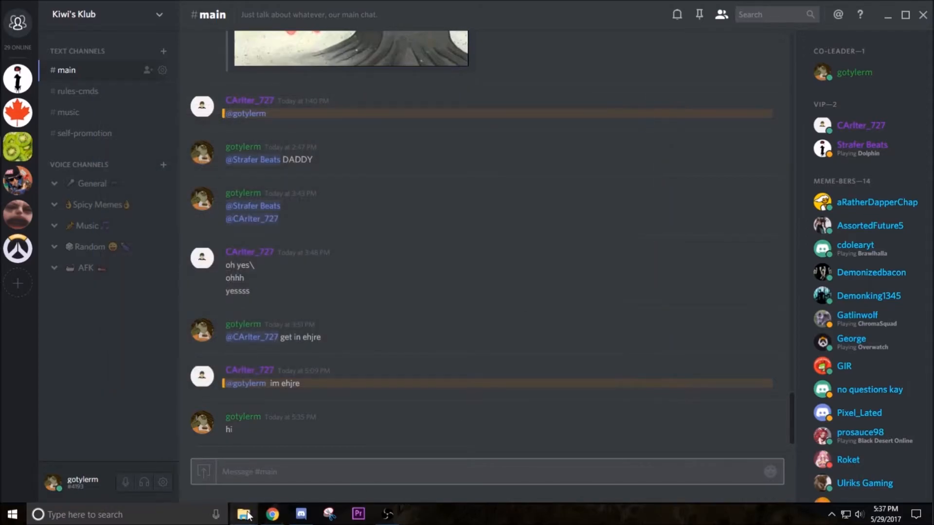
View the Discord Tutorial bot's profile card and check it under BOTS in the member list
{"action": "left_click", "coordinate": [242, 515]}
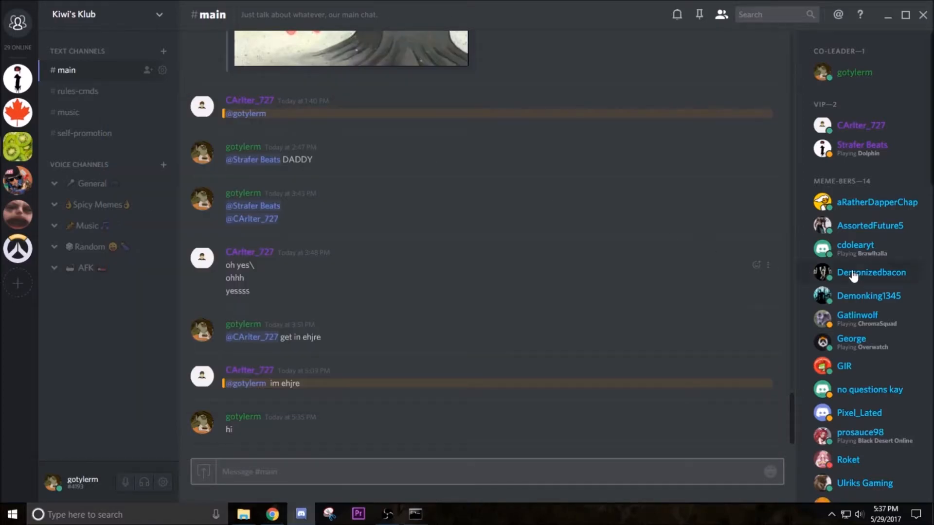
{"action": "left_click", "coordinate": [869, 307]}
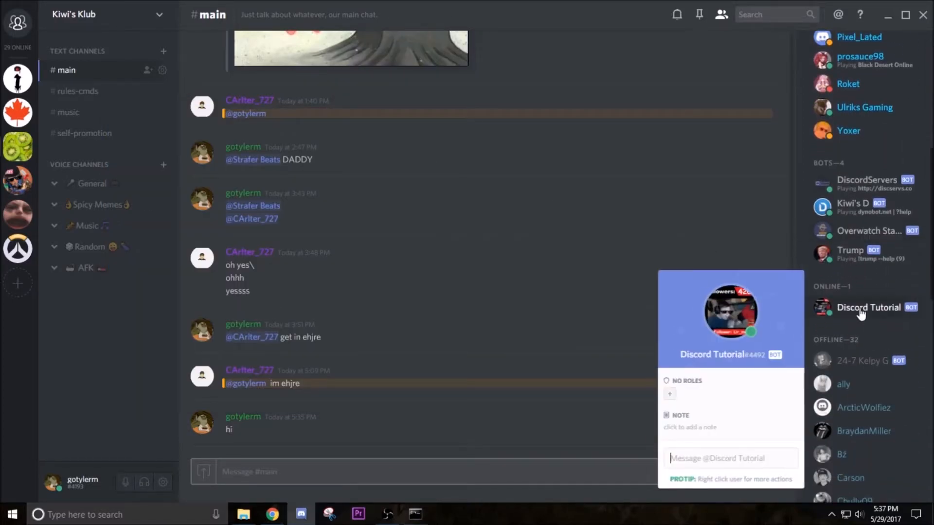
{"action": "left_click", "coordinate": [868, 308]}
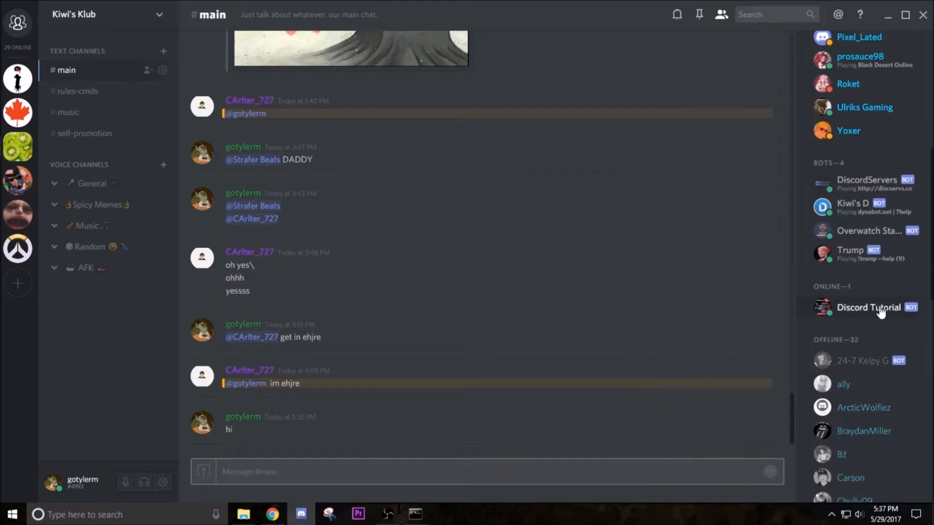
{"action": "left_click", "coordinate": [868, 307]}
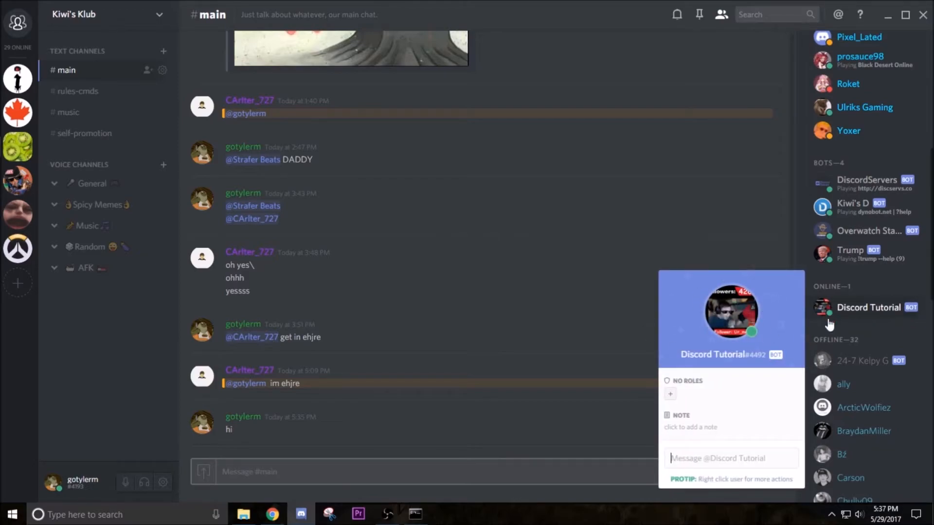
{"action": "mouse_move", "coordinate": [857, 334]}
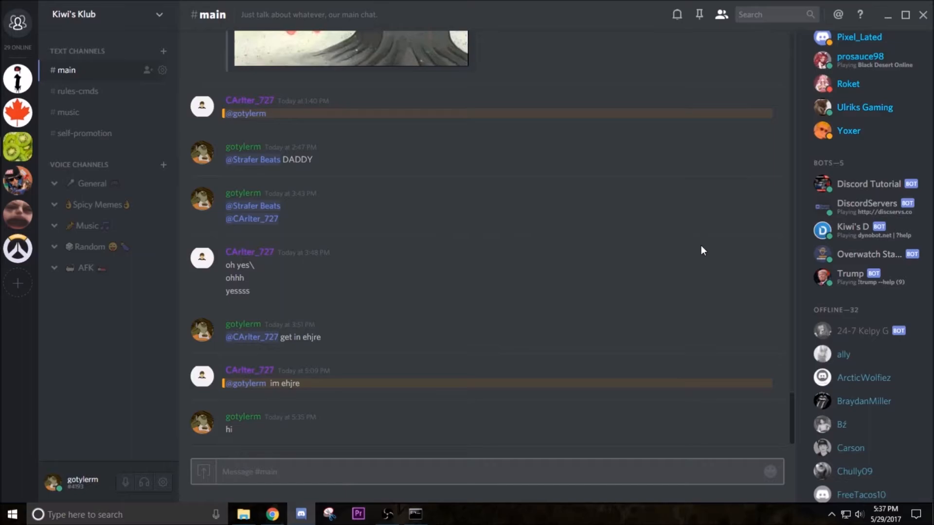
{"action": "left_click", "coordinate": [868, 184]}
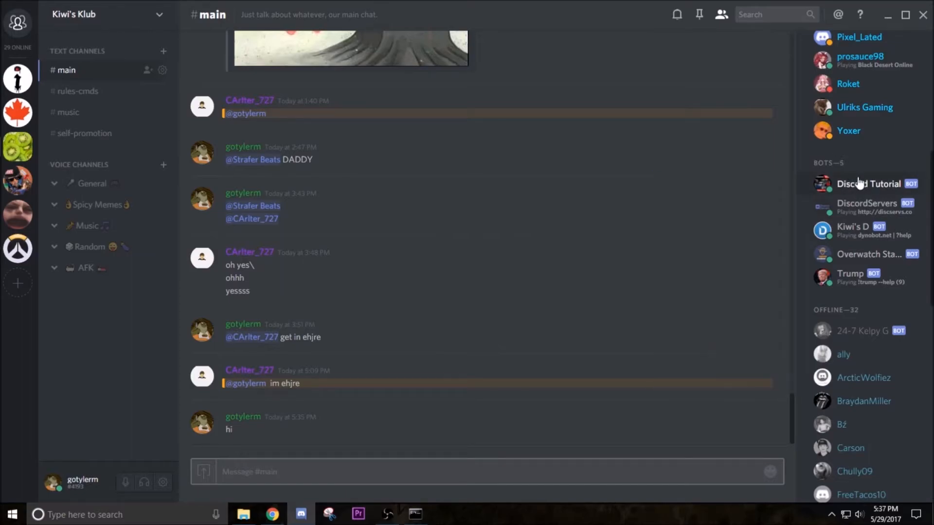
{"action": "mouse_move", "coordinate": [408, 183]}
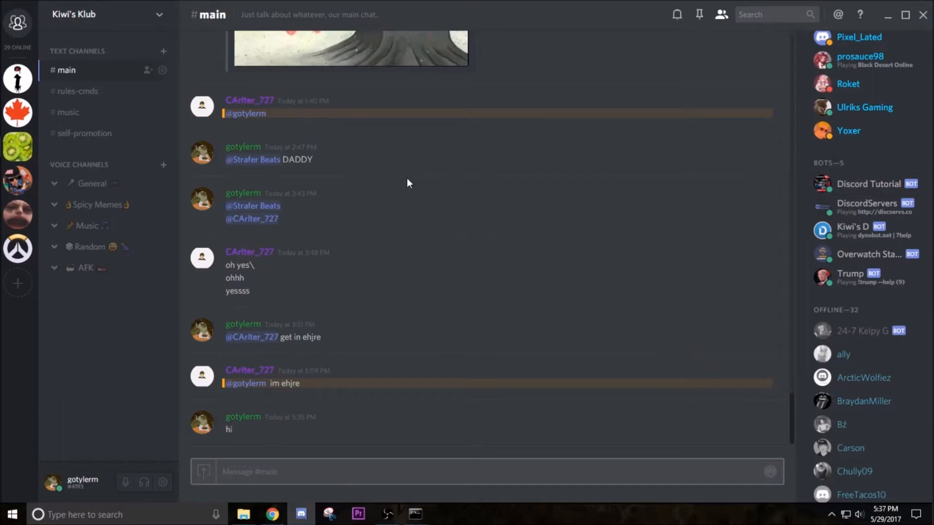
{"action": "mouse_move", "coordinate": [158, 238]}
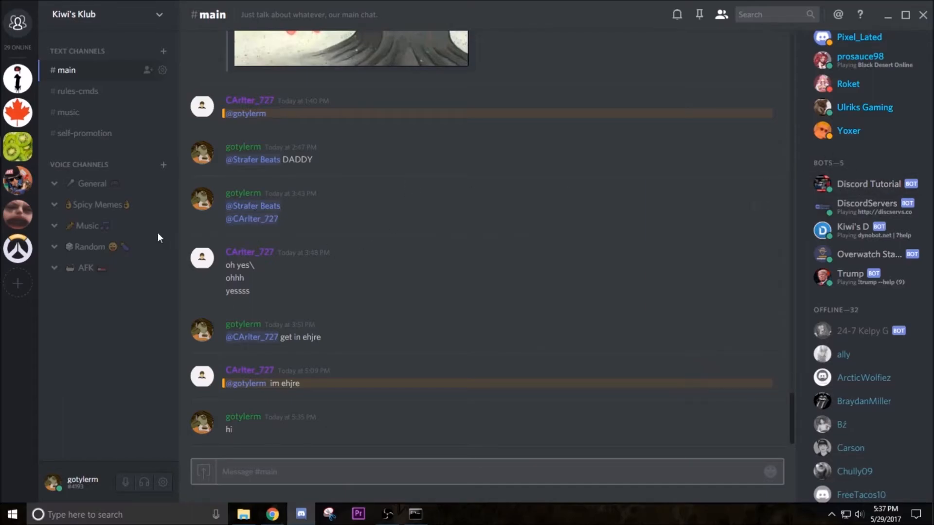
Join the General voice channel and send !summon in #main
{"action": "left_click", "coordinate": [92, 184]}
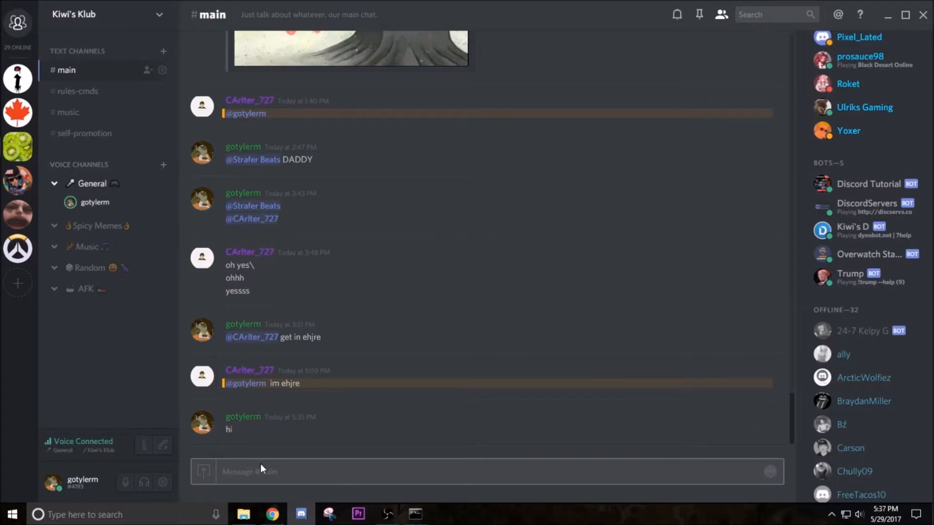
{"action": "type", "text": "!summon"}
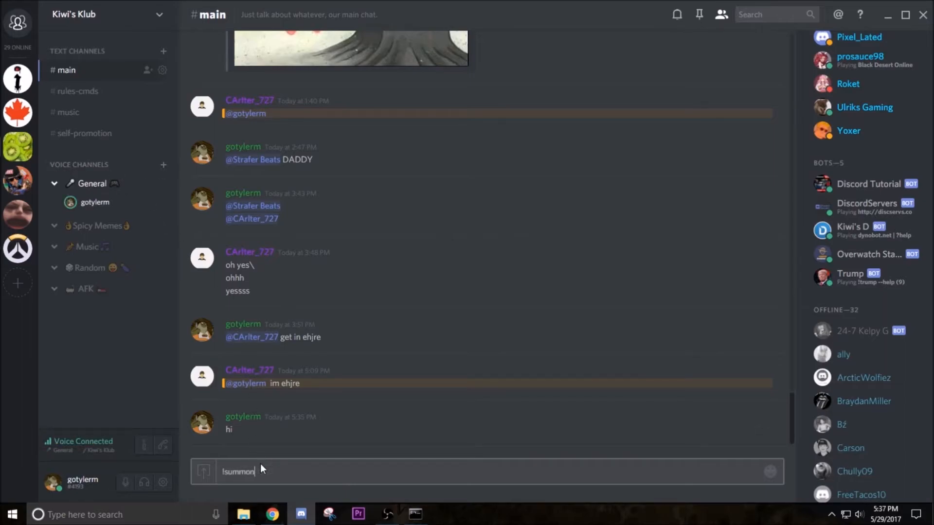
{"action": "key", "text": "enter"}
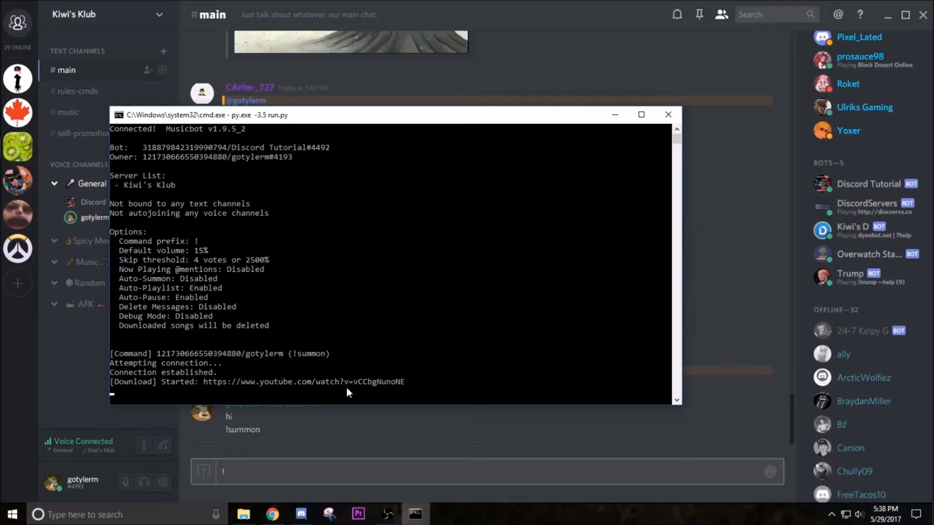
{"action": "mouse_move", "coordinate": [351, 395]}
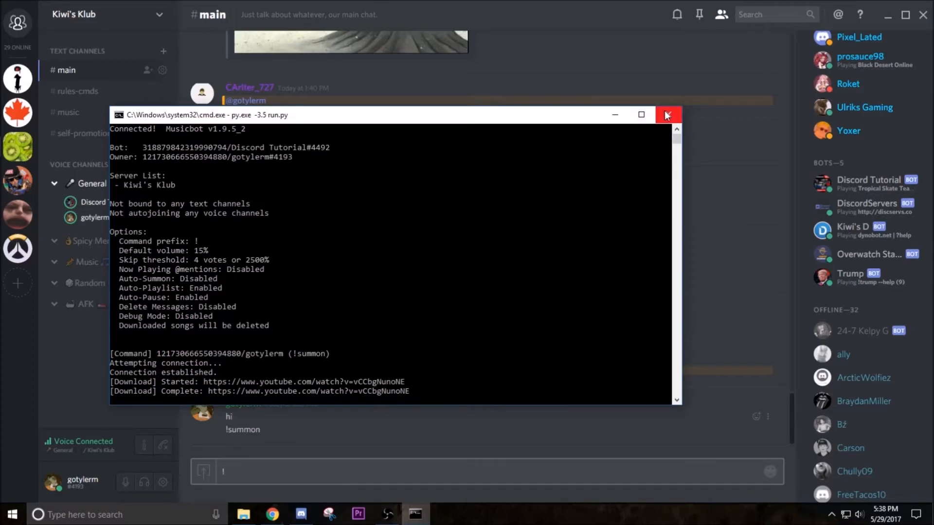
Close the bot console and relaunch runbot.bat from the Discord MusicBot folder
{"action": "left_click", "coordinate": [666, 114]}
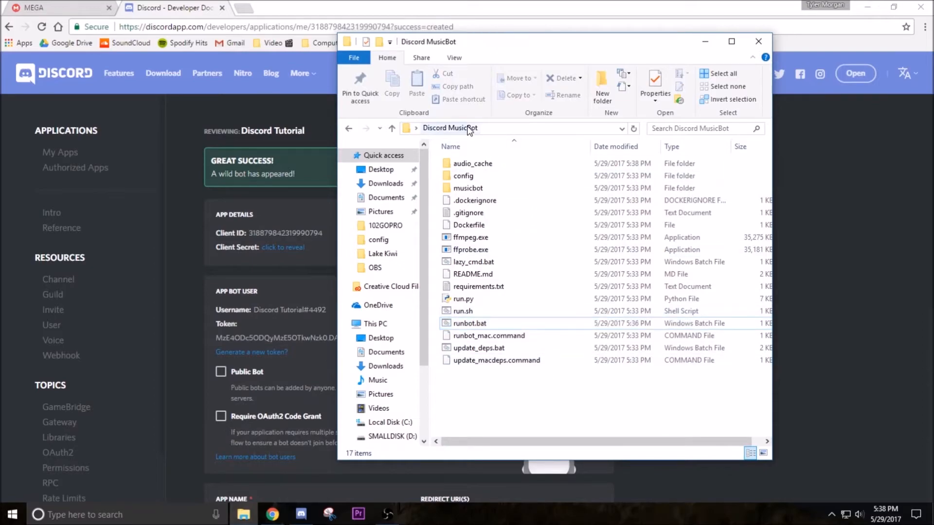
{"action": "left_click", "coordinate": [469, 323]}
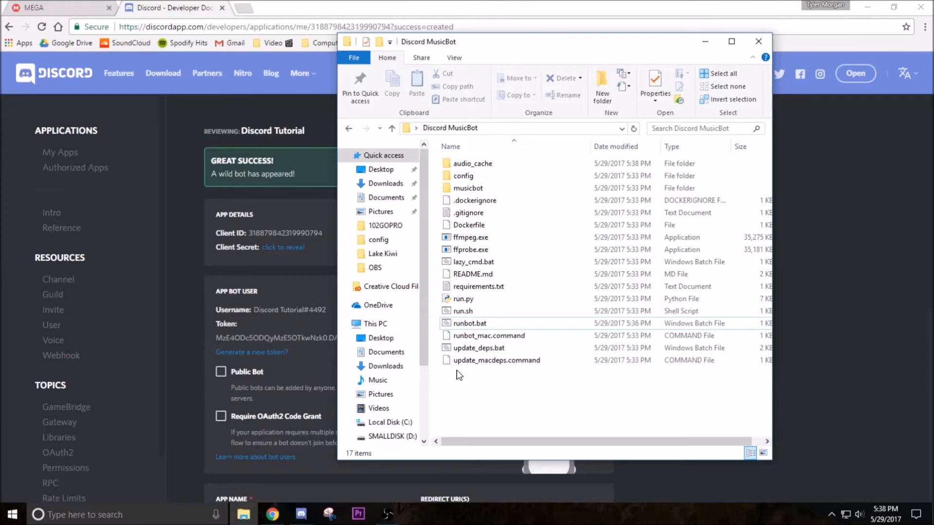
{"action": "left_click", "coordinate": [470, 323]}
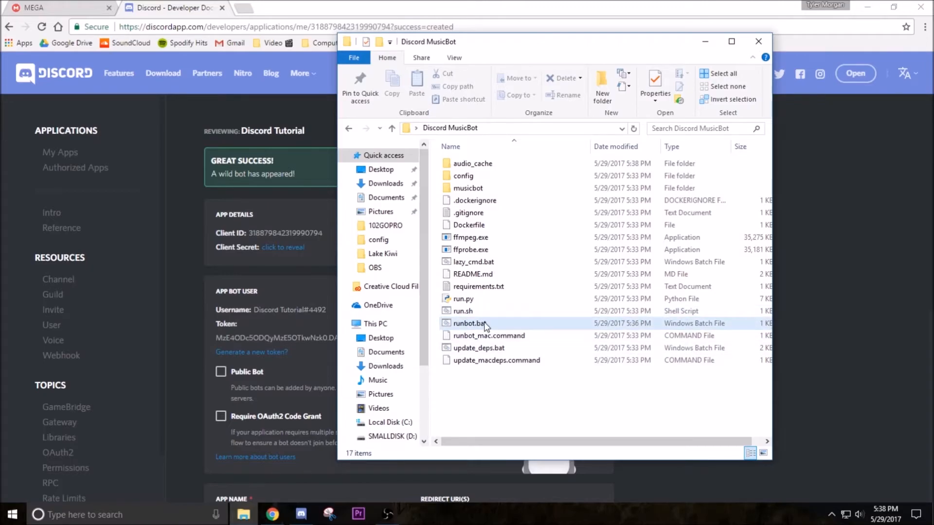
{"action": "double_click", "coordinate": [470, 323]}
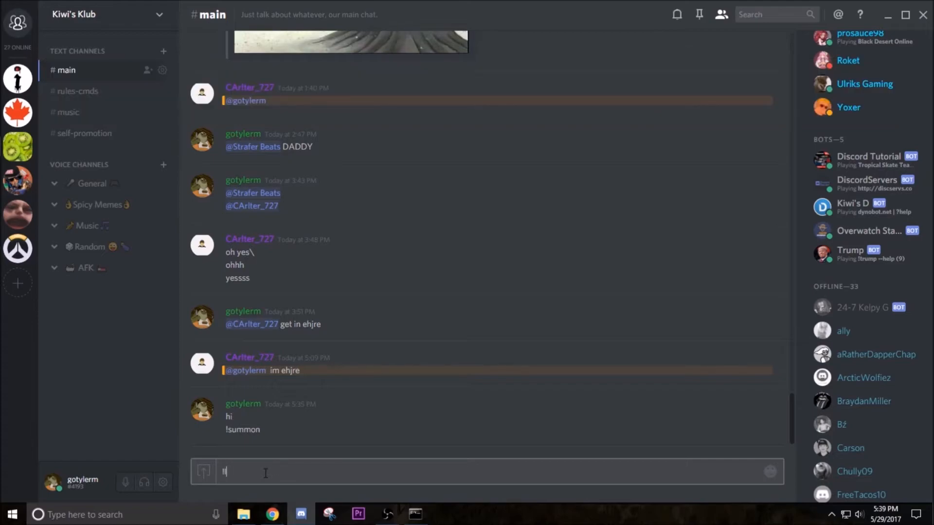
Send the !listids command to the bot in #main
{"action": "type", "text": "list"}
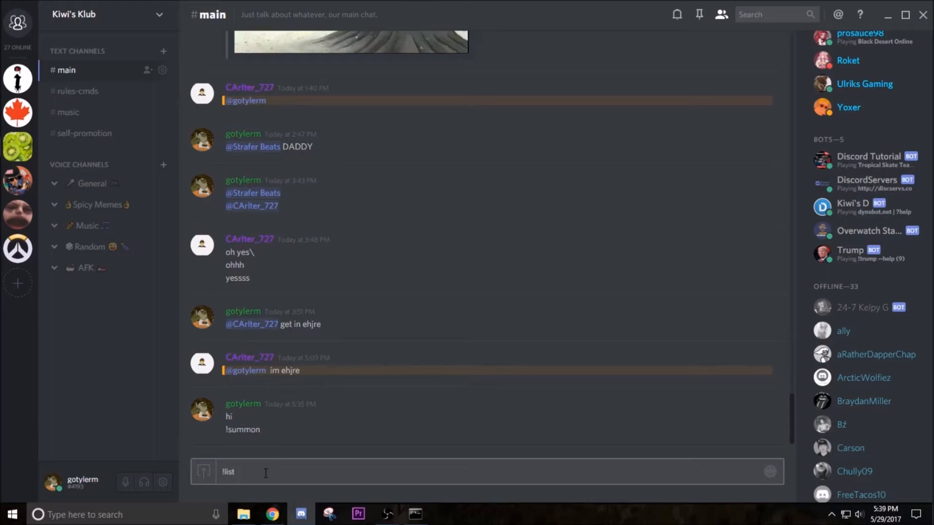
{"action": "type", "text": "ids"}
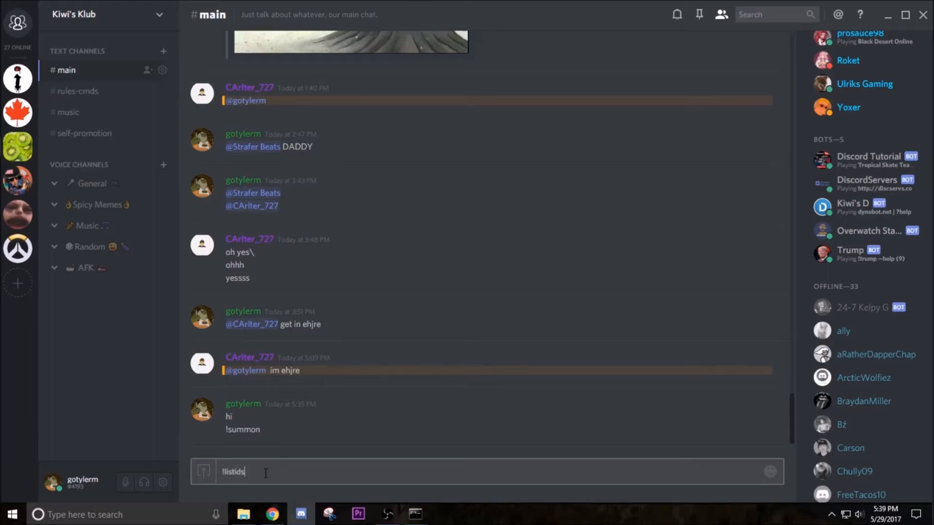
{"action": "key", "text": "enter"}
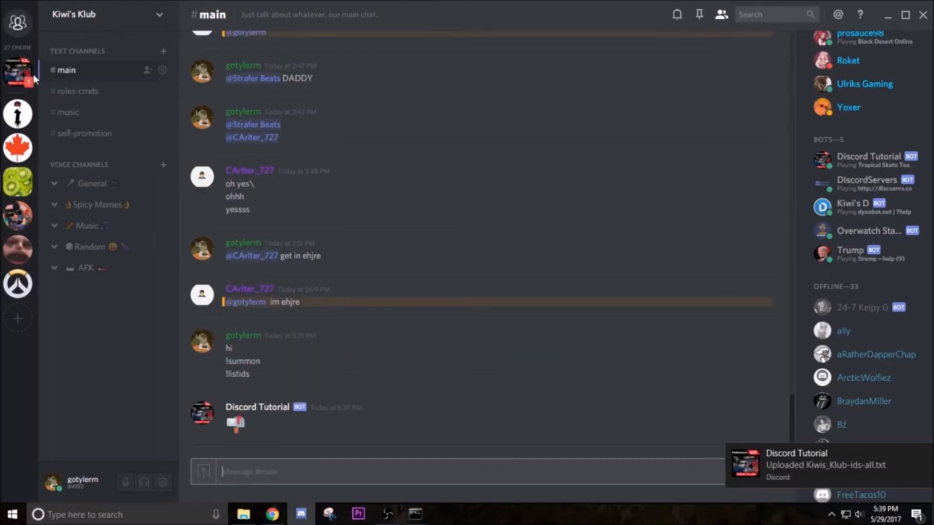
Download Kiwis_Klub-ids-all.txt, show it in its folder and bring up its options
{"action": "left_click", "coordinate": [17, 22]}
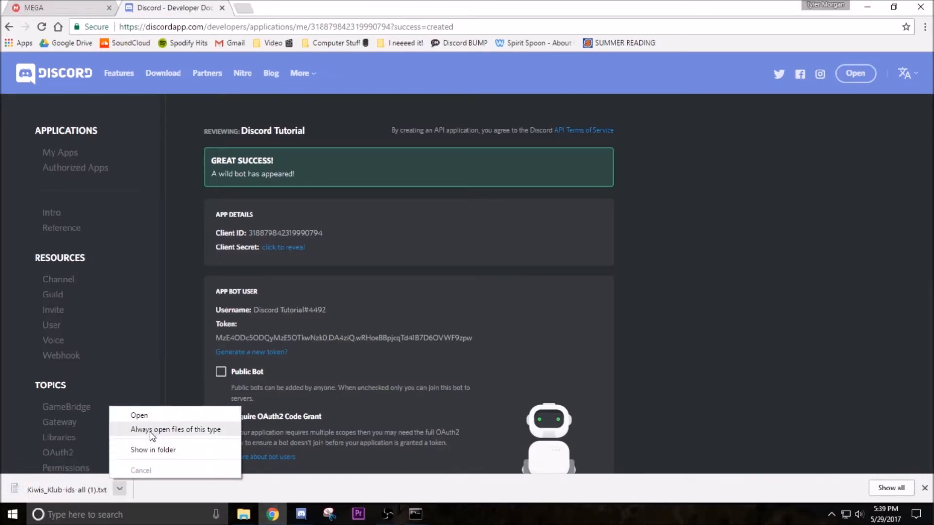
{"action": "left_click", "coordinate": [153, 450]}
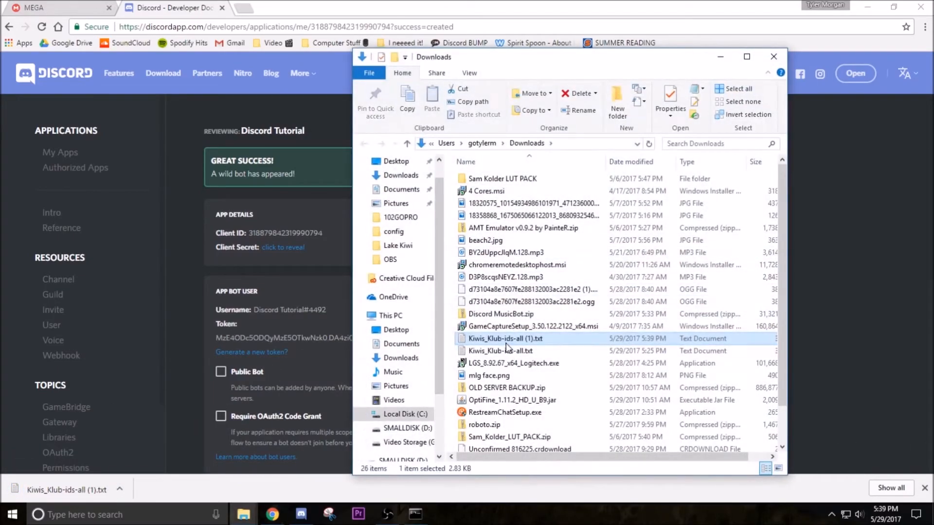
{"action": "right_click", "coordinate": [506, 339]}
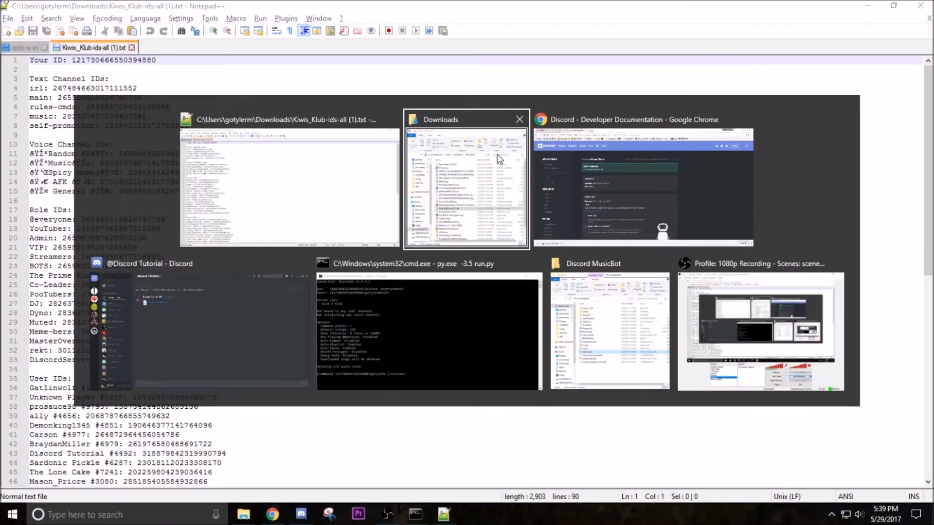
Review the Kiwis_Klub ID list, then place the caret on options.ini's BindToChannels line
{"action": "left_click", "coordinate": [288, 179]}
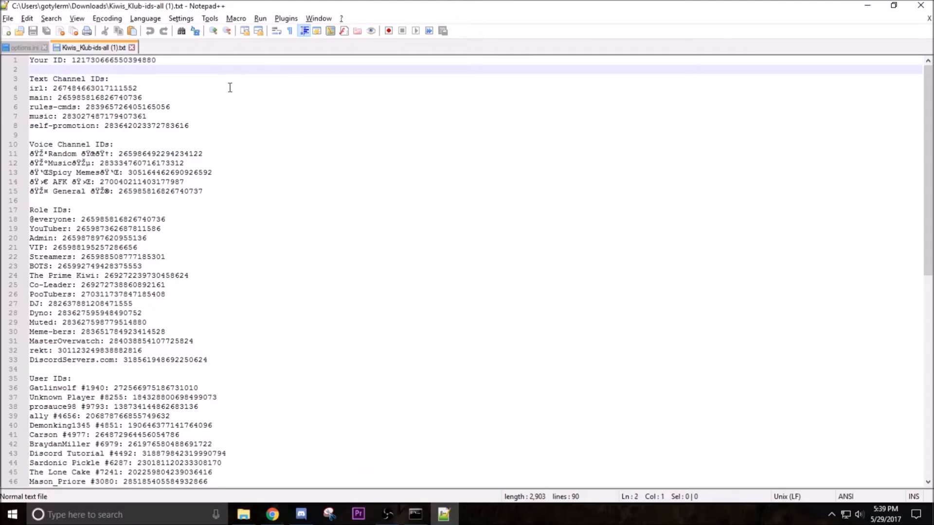
{"action": "mouse_move", "coordinate": [134, 195]}
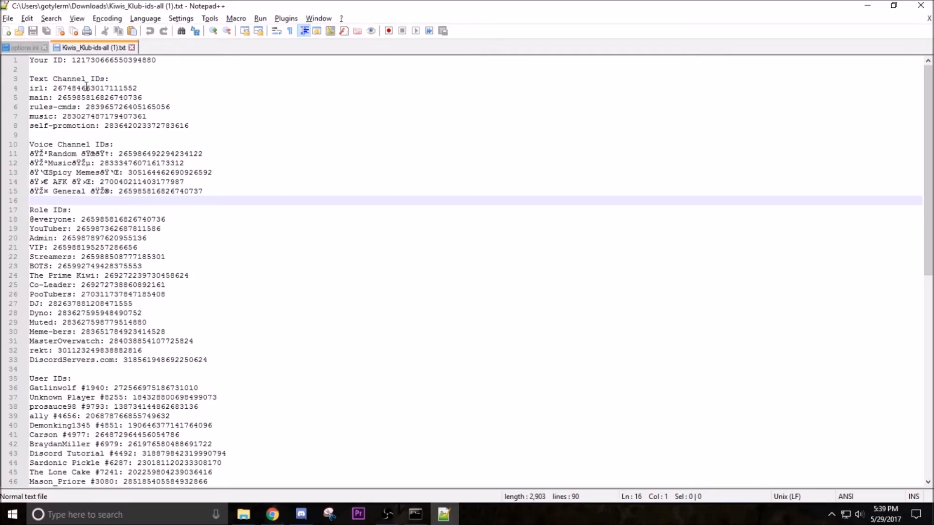
{"action": "left_click", "coordinate": [24, 48]}
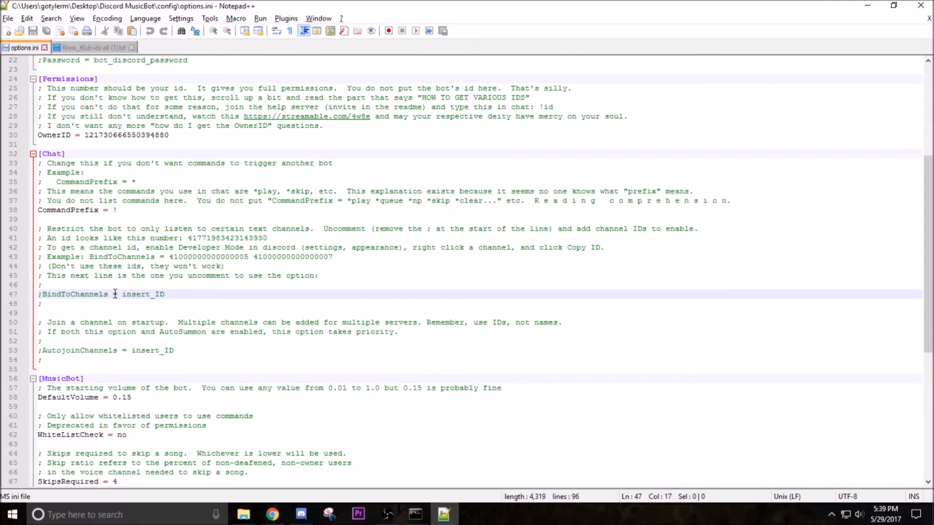
{"action": "left_click", "coordinate": [43, 294]}
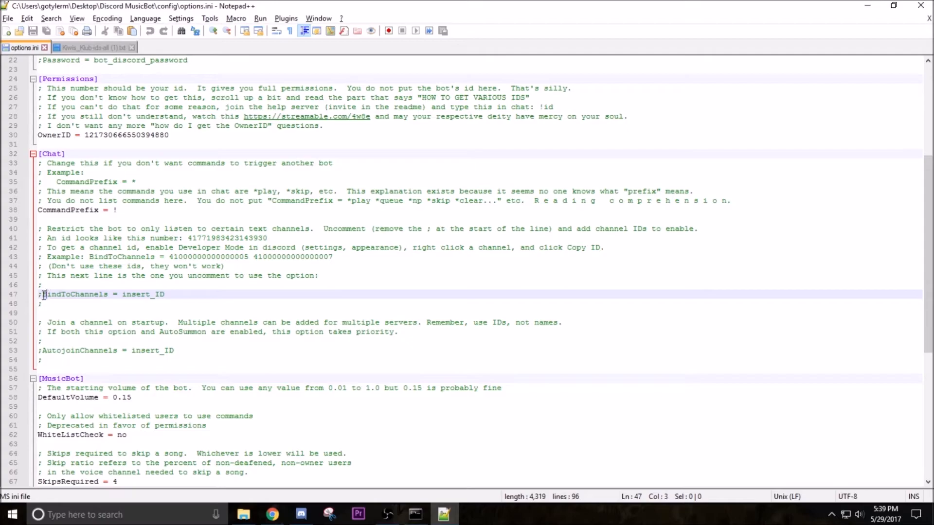
Switch between #music and #main in Discord, then go back to Notepad++
{"action": "left_click", "coordinate": [301, 515]}
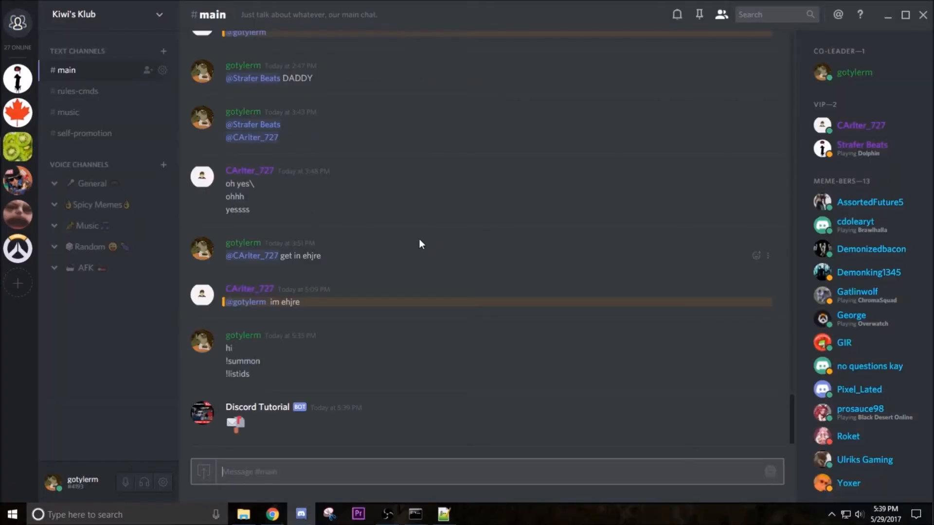
{"action": "left_click", "coordinate": [69, 112]}
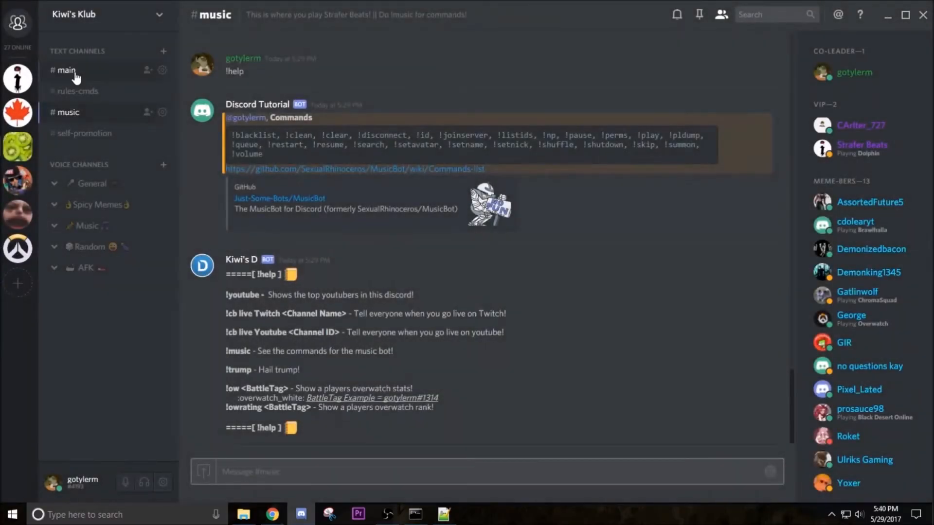
{"action": "left_click", "coordinate": [65, 69]}
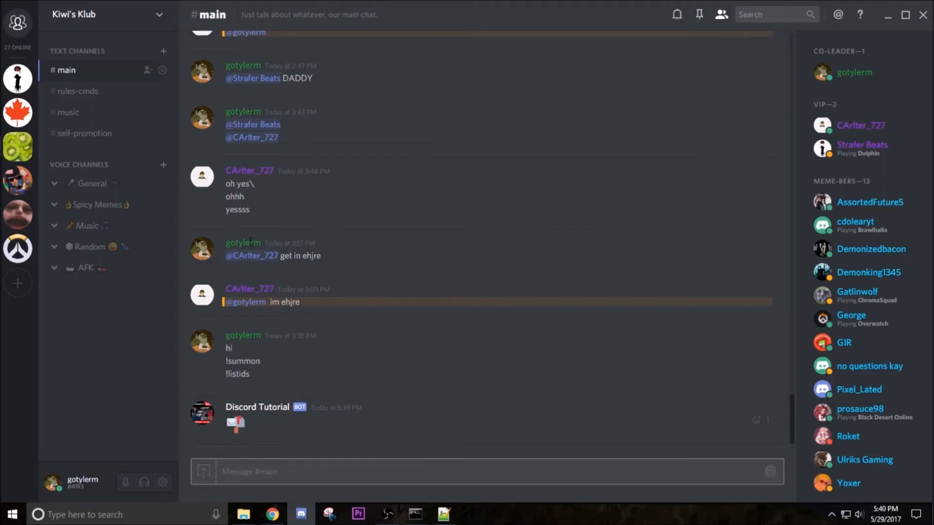
{"action": "left_click", "coordinate": [67, 113]}
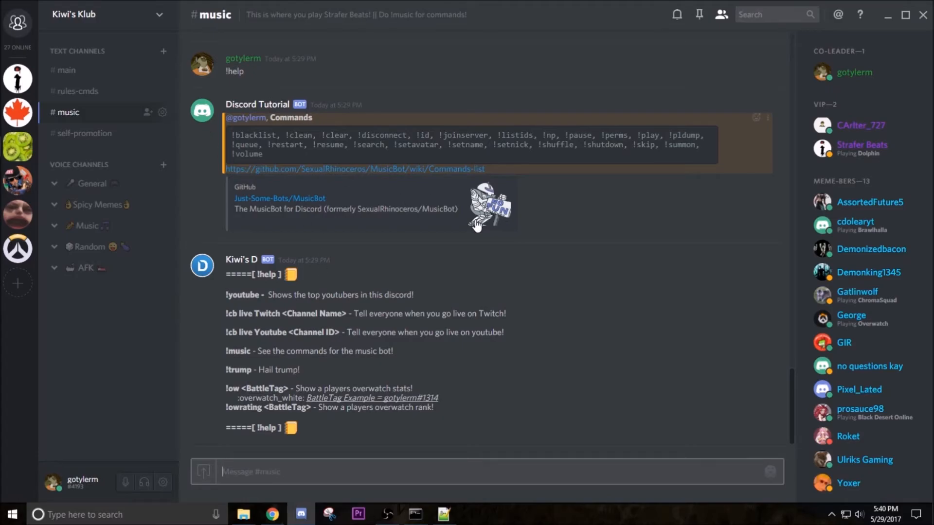
{"action": "left_click", "coordinate": [65, 70]}
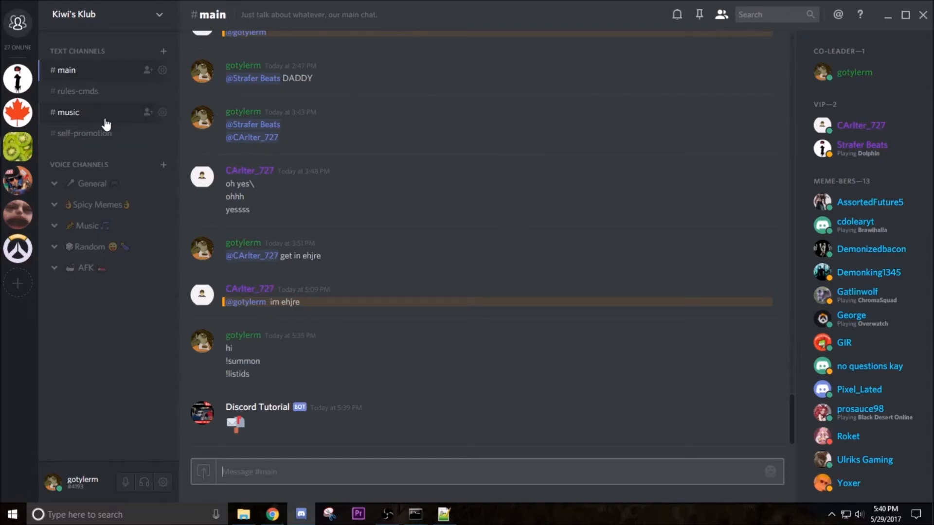
{"action": "left_click", "coordinate": [67, 112]}
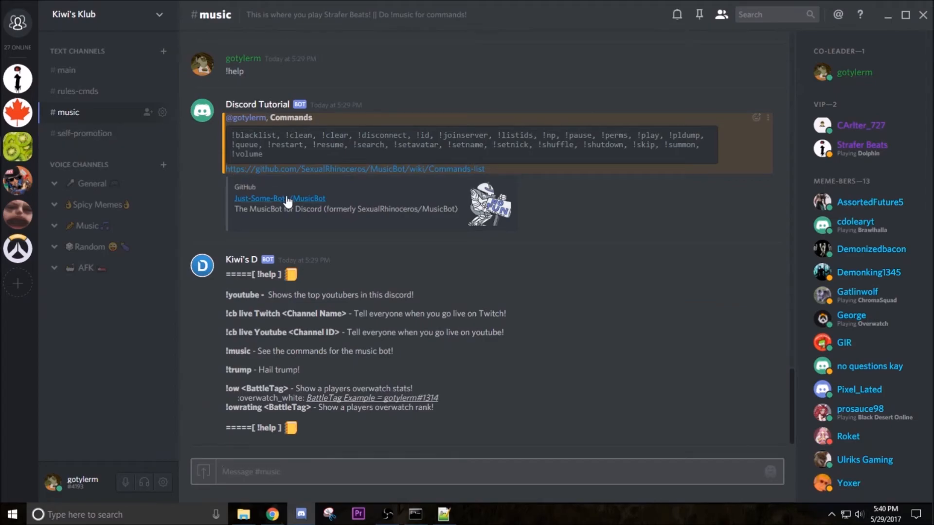
{"action": "mouse_move", "coordinate": [331, 253]}
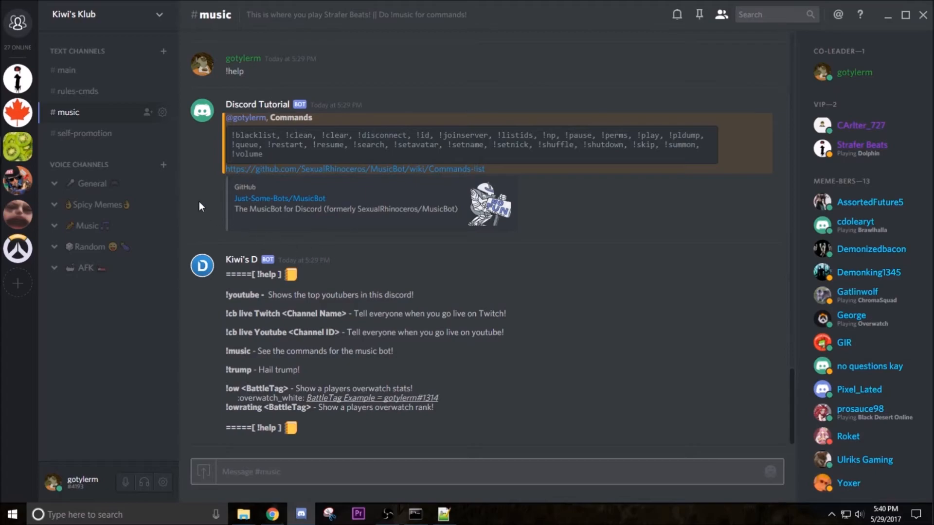
{"action": "key", "text": "alt+tab"}
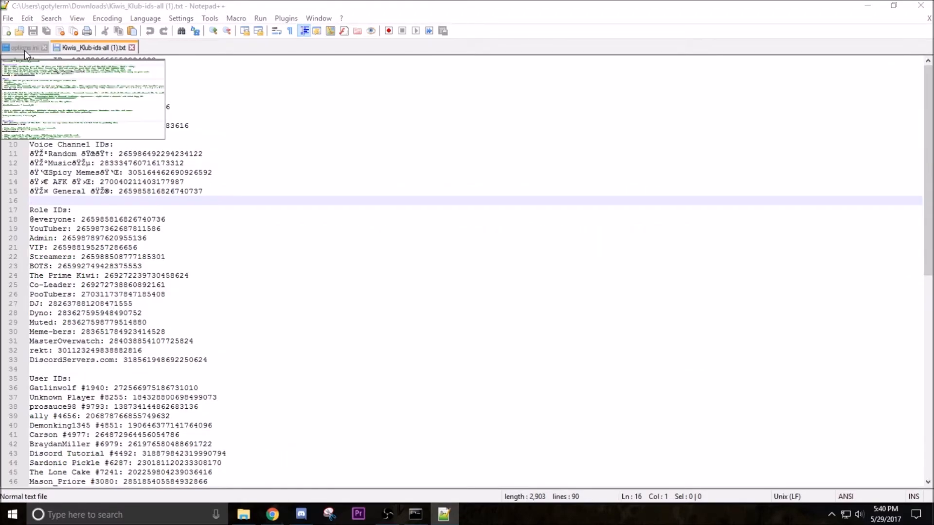
Compare options.ini against the Kiwis_Klub ID list file
{"action": "left_click", "coordinate": [24, 48]}
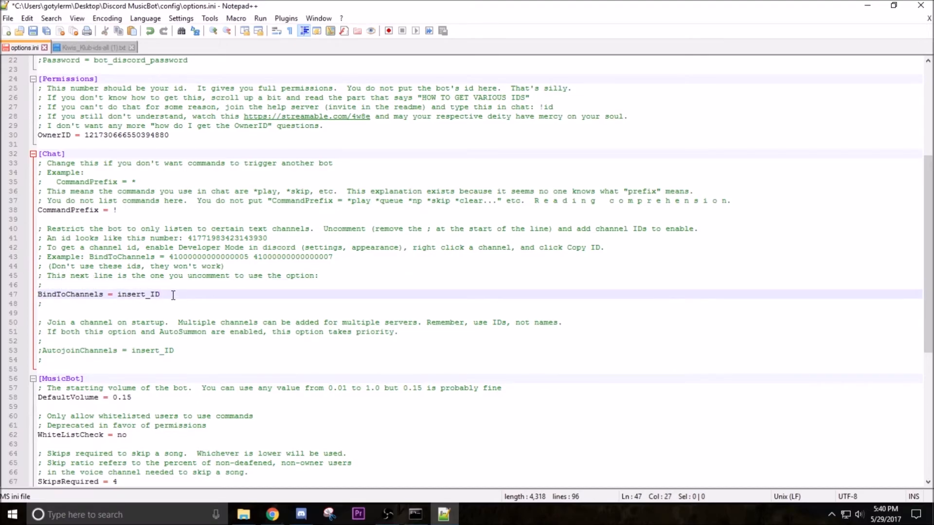
{"action": "left_click", "coordinate": [89, 48]}
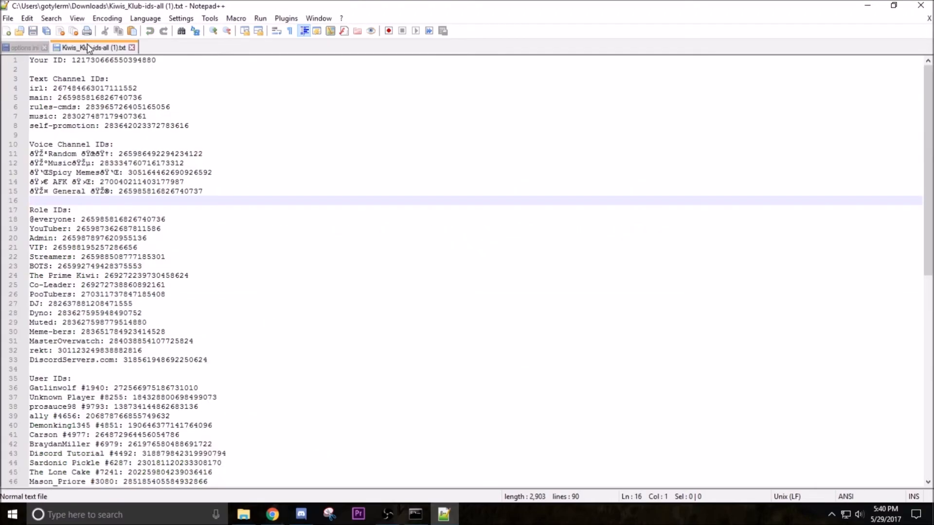
{"action": "left_click", "coordinate": [24, 48]}
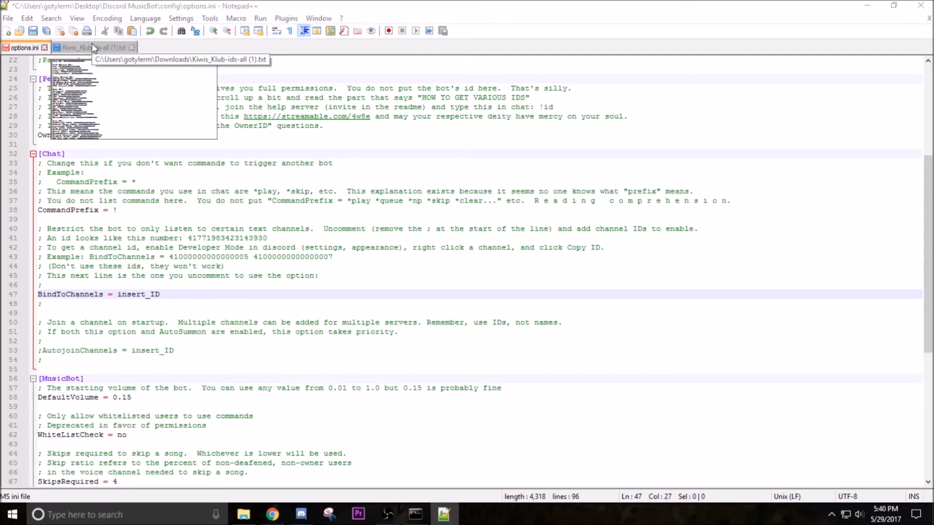
{"action": "left_click", "coordinate": [89, 48]}
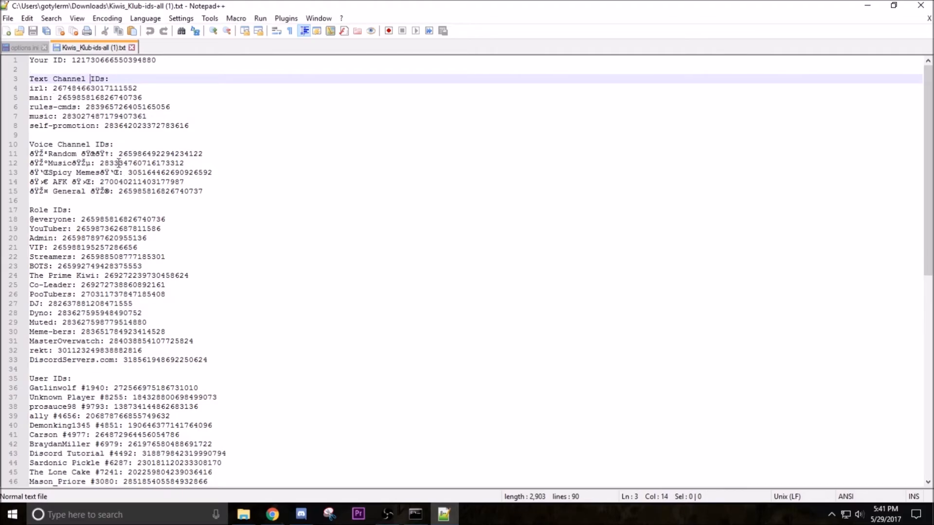
{"action": "double_click", "coordinate": [104, 116]}
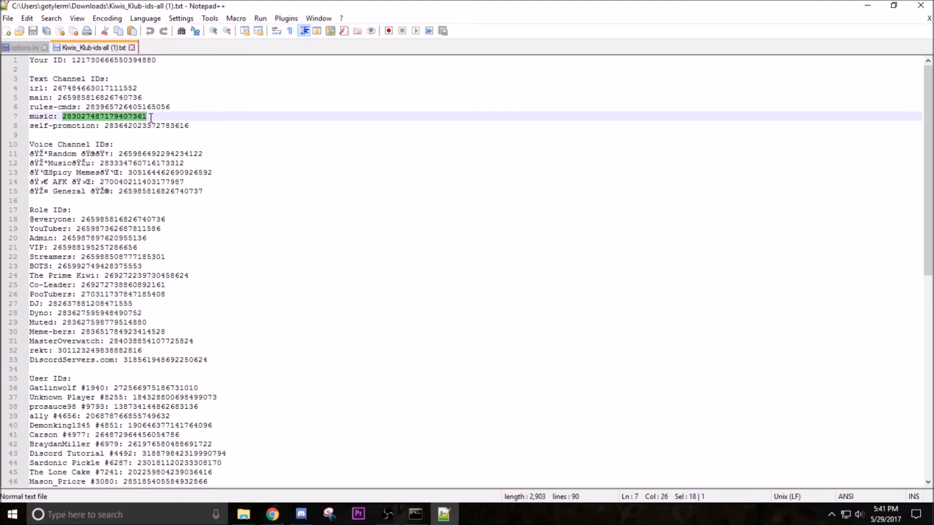
{"action": "left_click", "coordinate": [24, 48]}
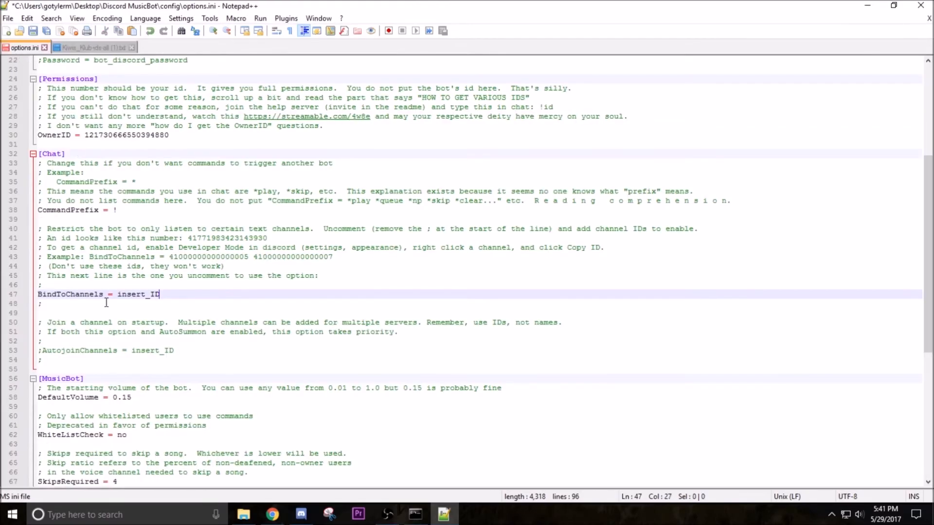
{"action": "double_click", "coordinate": [137, 294]}
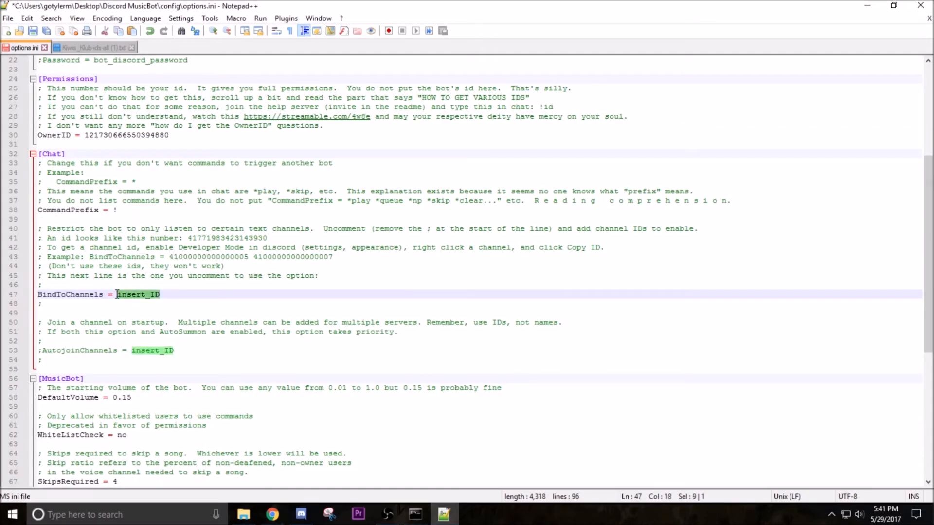
{"action": "type", "text": "283027487179407361"}
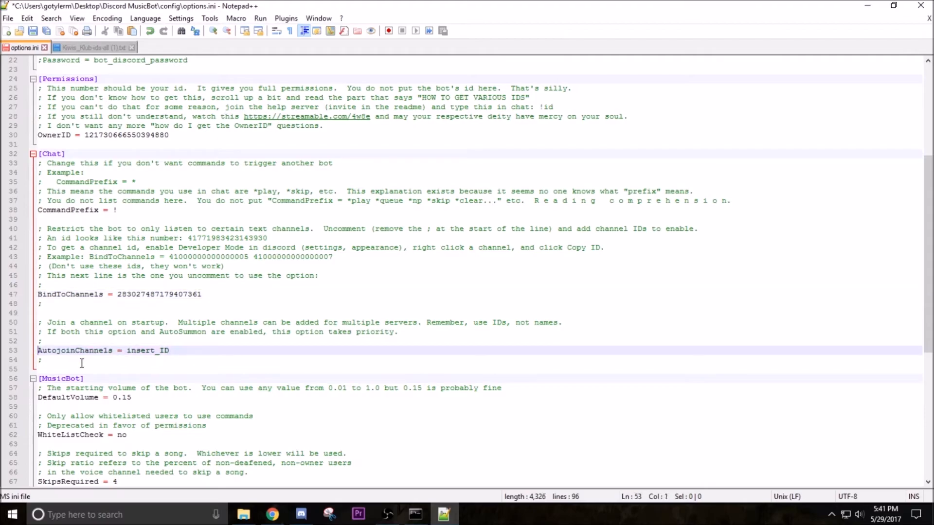
Set AutojoinChannels to the Music voice channel ID from the ID list
{"action": "double_click", "coordinate": [147, 350]}
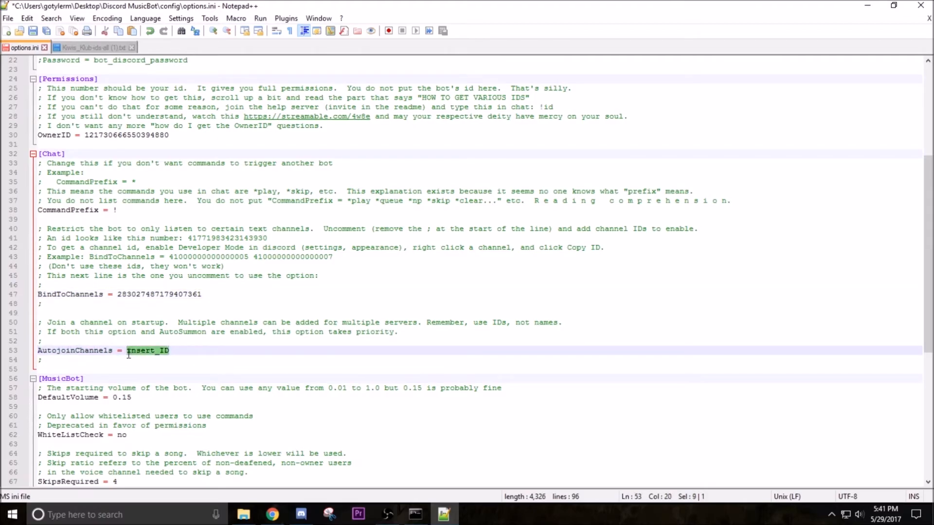
{"action": "left_click", "coordinate": [93, 47]}
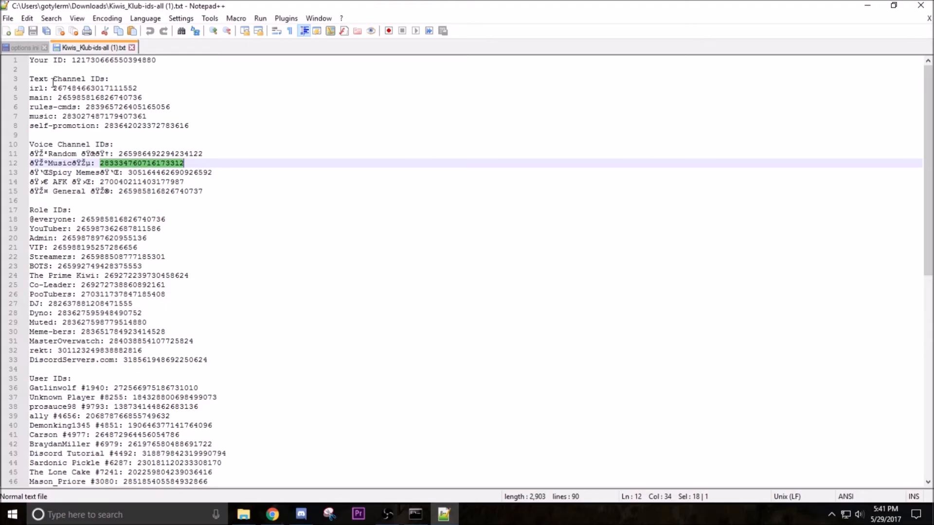
{"action": "left_click", "coordinate": [25, 47]}
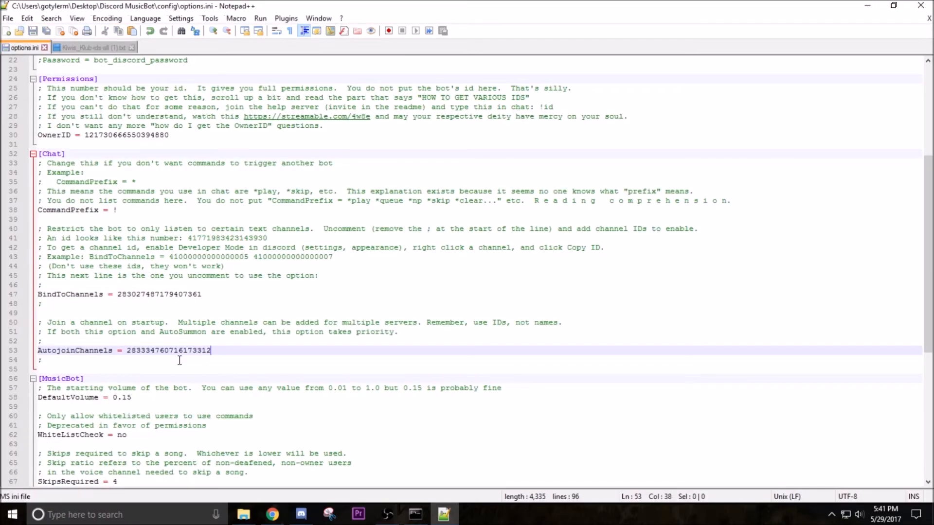
{"action": "scroll", "scroll_direction": "down", "scroll_amount": 3}
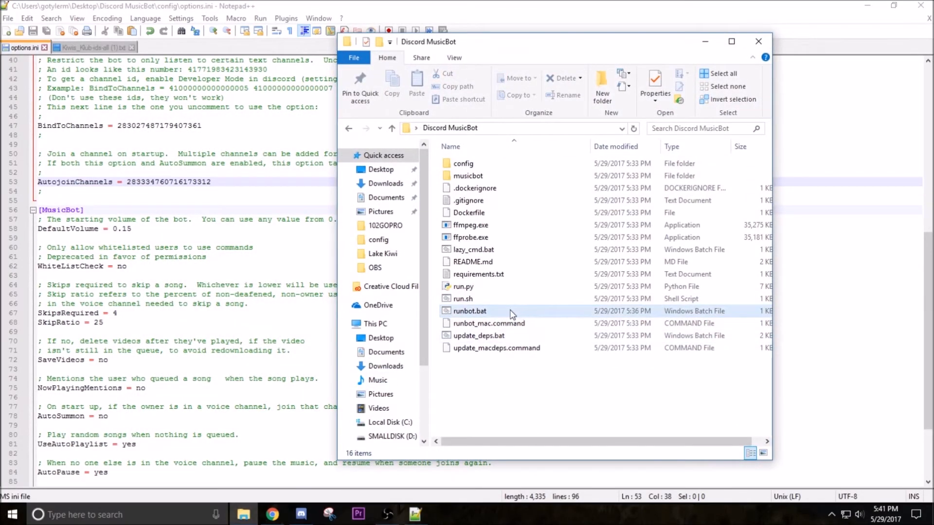
Relaunch runbot.bat, check Discord for the bot joining Music, then return to the bot folder
{"action": "double_click", "coordinate": [469, 310]}
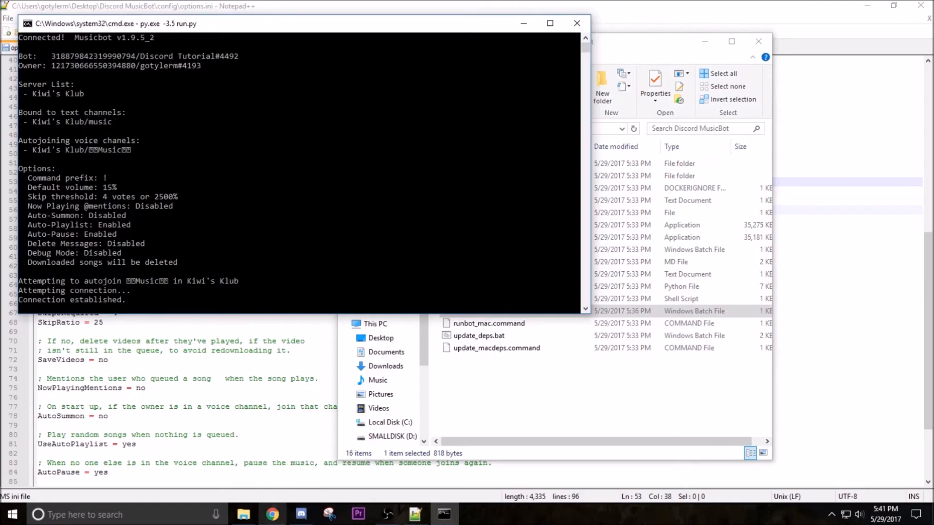
{"action": "left_click", "coordinate": [300, 514]}
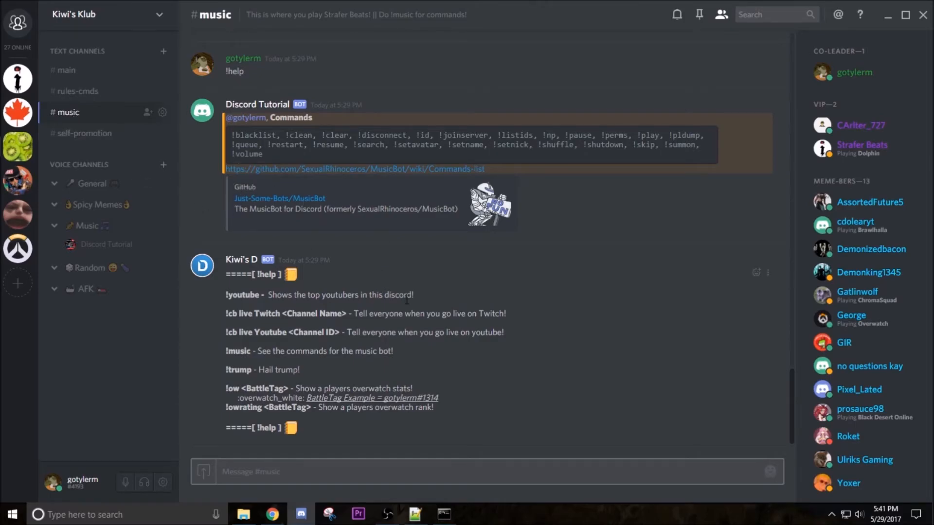
{"action": "mouse_move", "coordinate": [387, 514]}
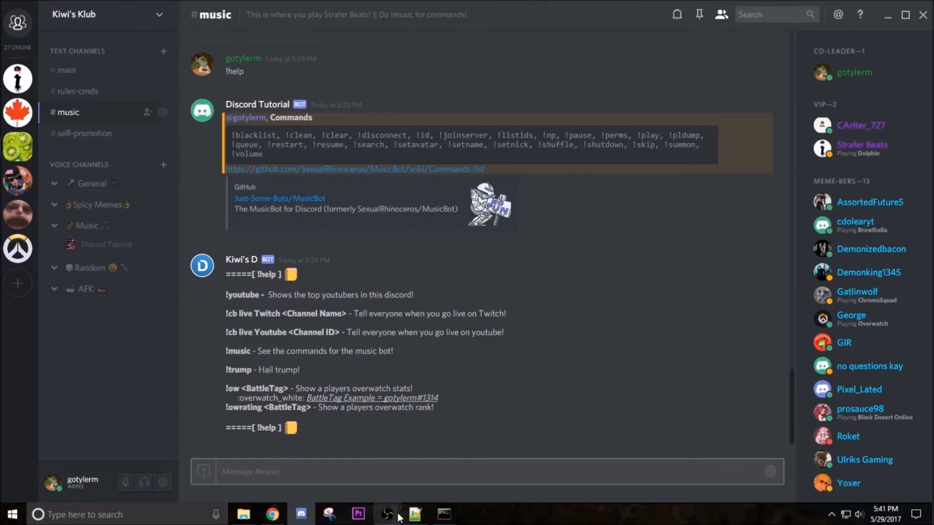
{"action": "mouse_move", "coordinate": [388, 514]}
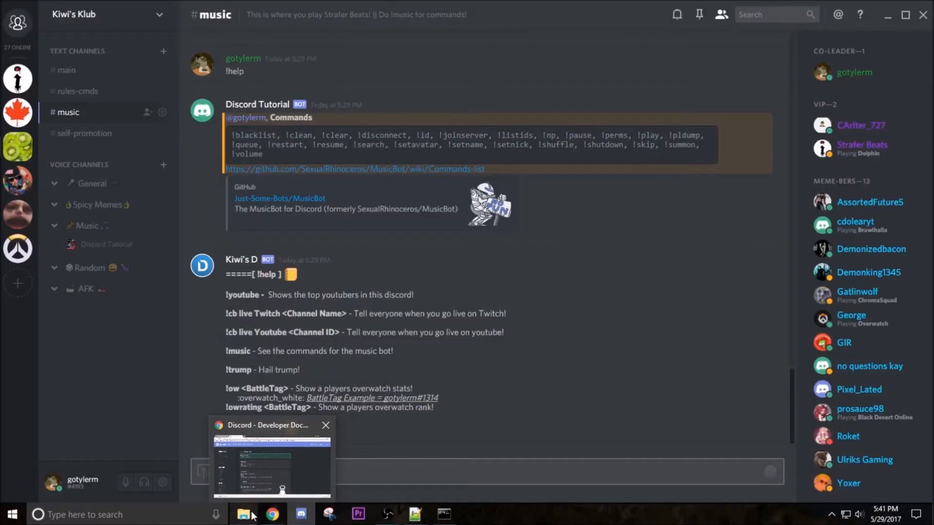
{"action": "left_click", "coordinate": [243, 515]}
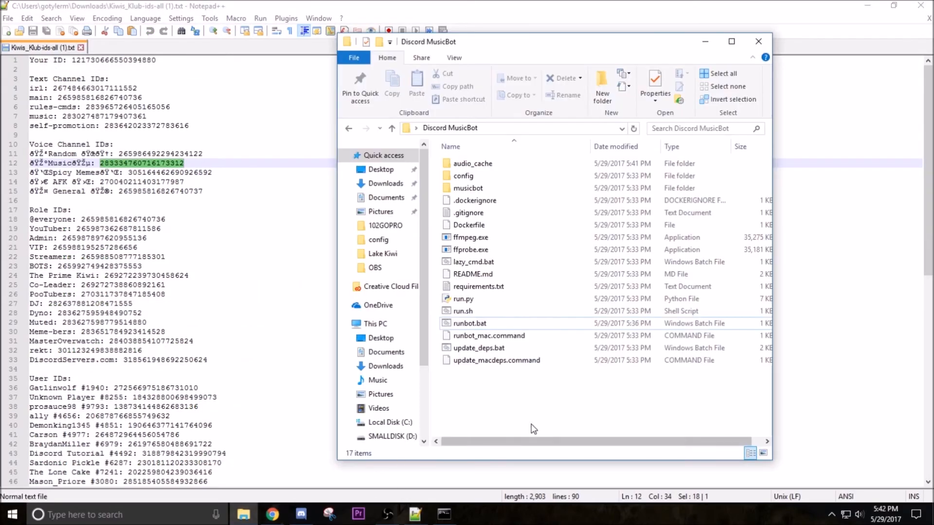
Open config/permissions.ini and select the insert_ID placeholder under [DJ]
{"action": "double_click", "coordinate": [462, 176]}
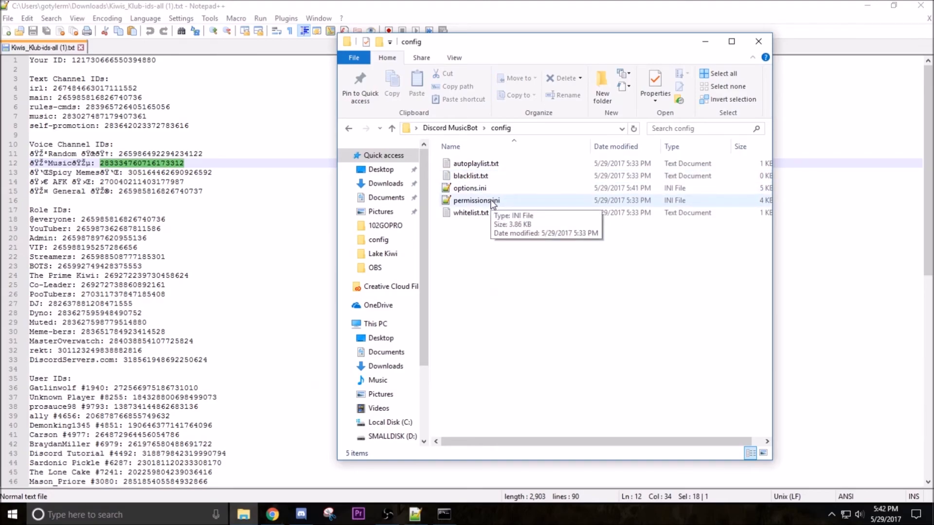
{"action": "double_click", "coordinate": [475, 199]}
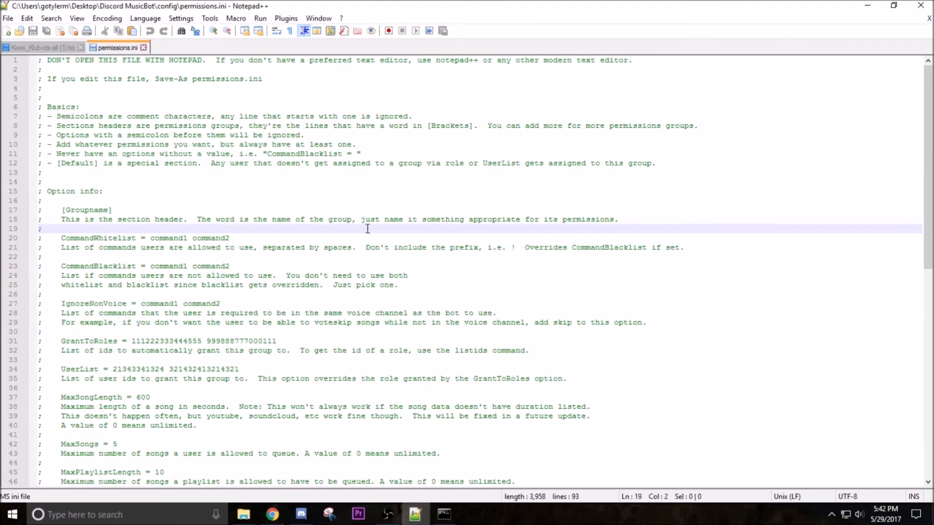
{"action": "scroll", "scroll_direction": "down", "scroll_amount": 3}
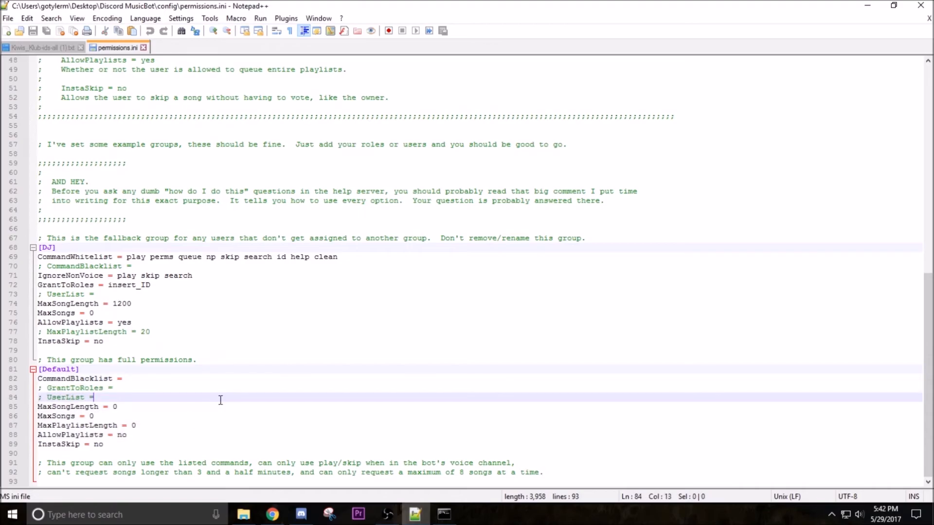
{"action": "left_click", "coordinate": [131, 322]}
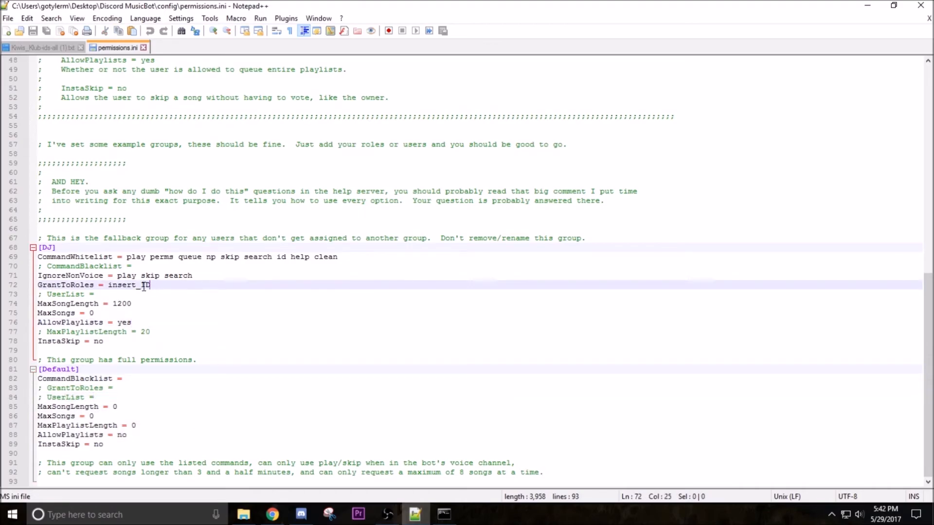
{"action": "double_click", "coordinate": [122, 285]}
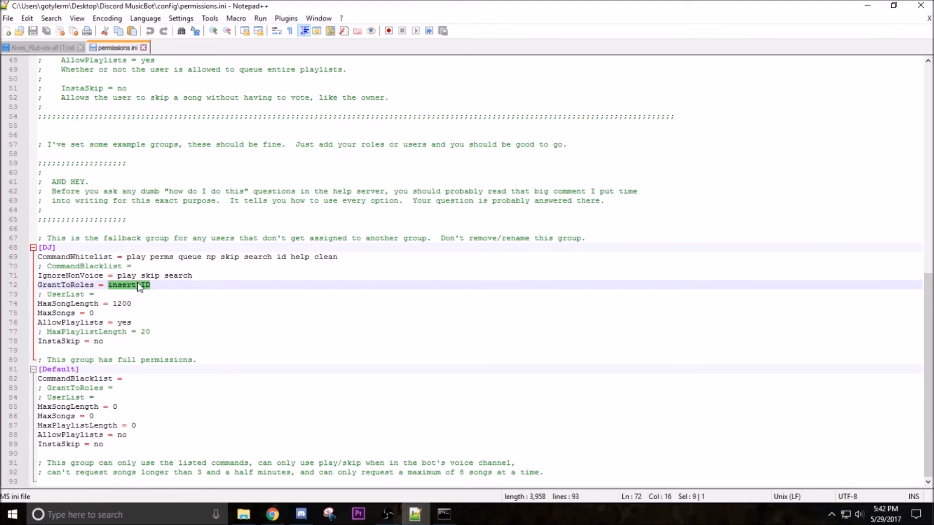
Copy the DJ role ID from the ID list into the DJ group's GrantToRoles
{"action": "left_click", "coordinate": [42, 47]}
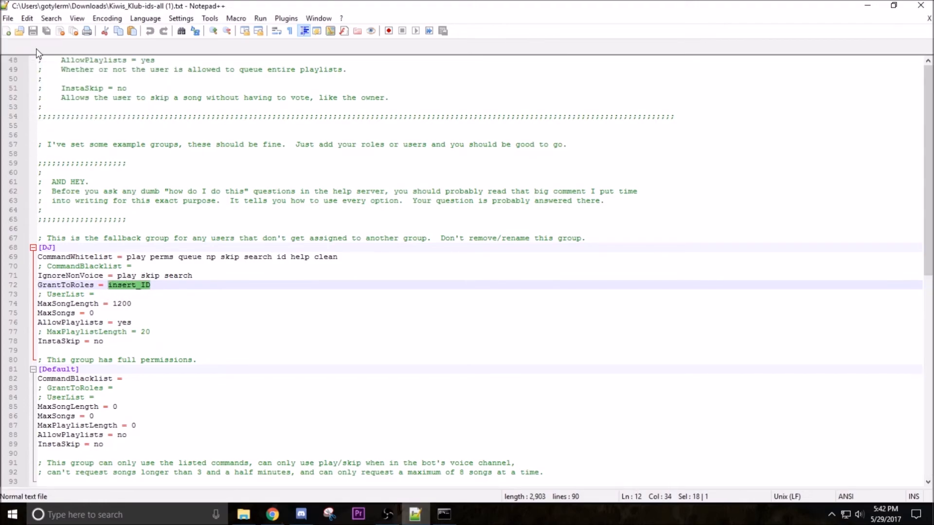
{"action": "left_click", "coordinate": [42, 48]}
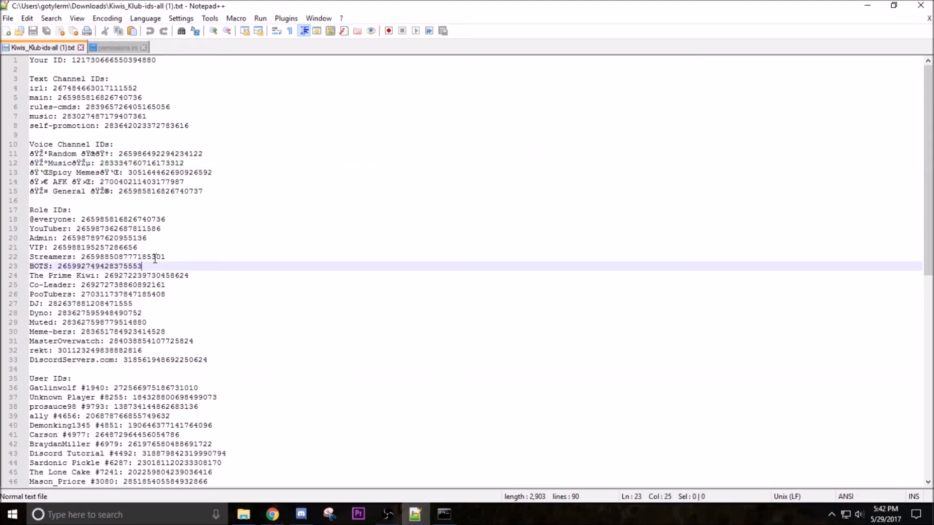
{"action": "mouse_move", "coordinate": [81, 212]}
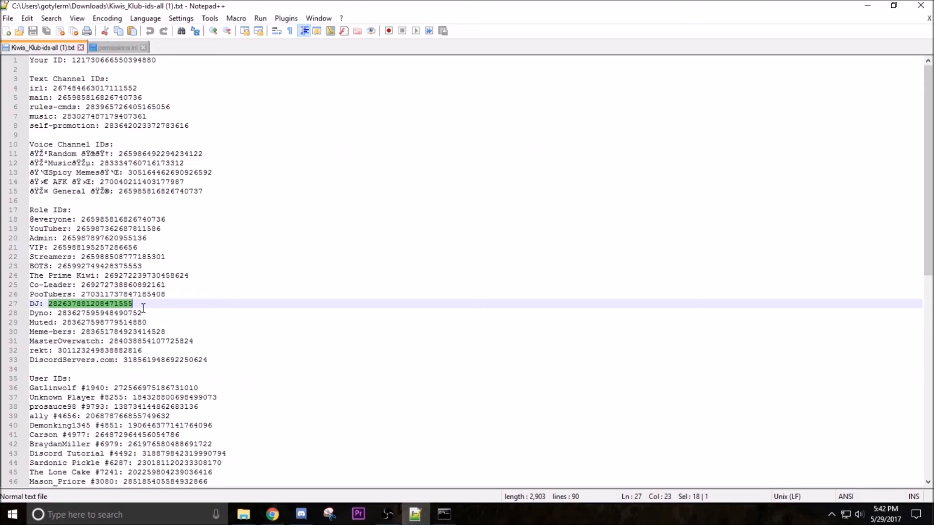
{"action": "left_click", "coordinate": [167, 294]}
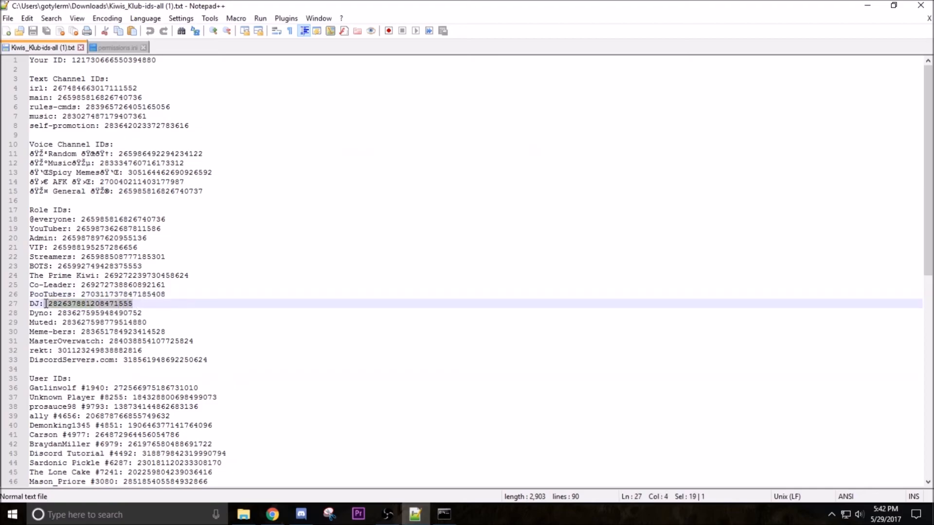
{"action": "left_click", "coordinate": [114, 47]}
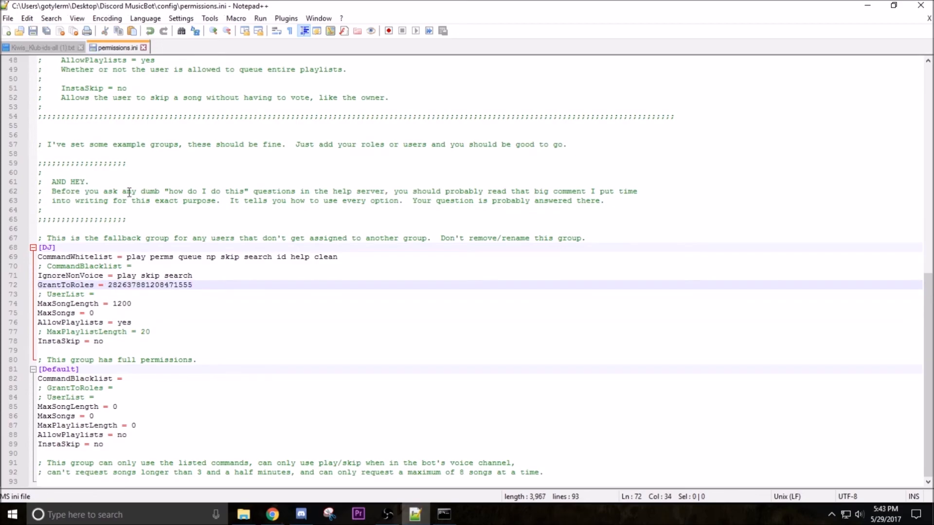
{"action": "left_click", "coordinate": [42, 48]}
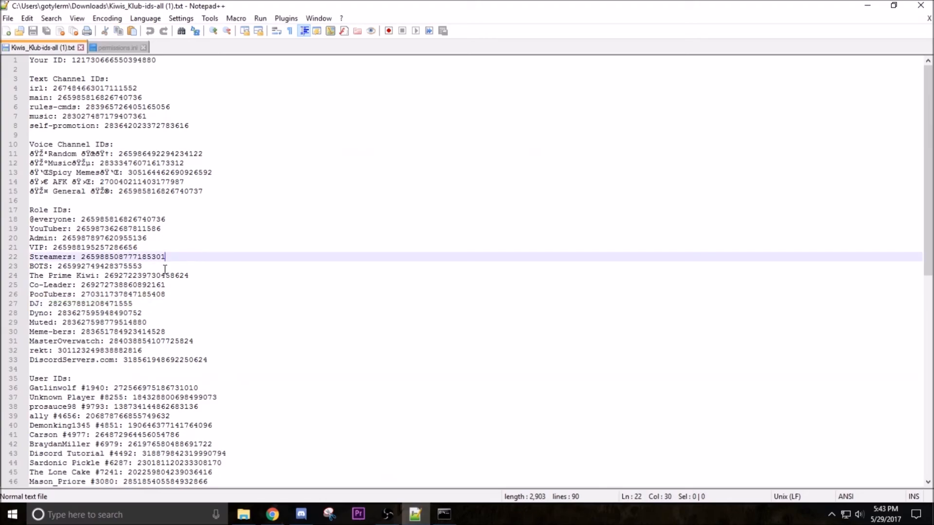
{"action": "left_click", "coordinate": [141, 267]}
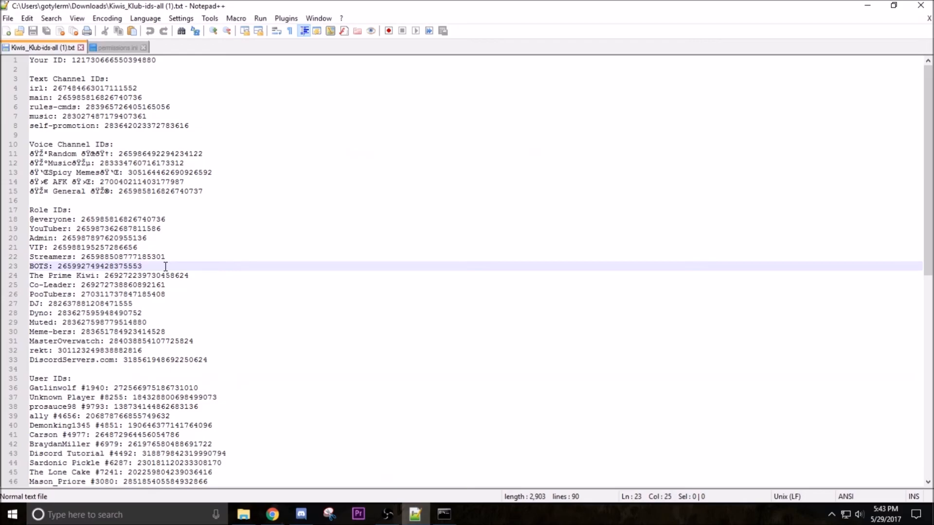
{"action": "left_click", "coordinate": [142, 266]}
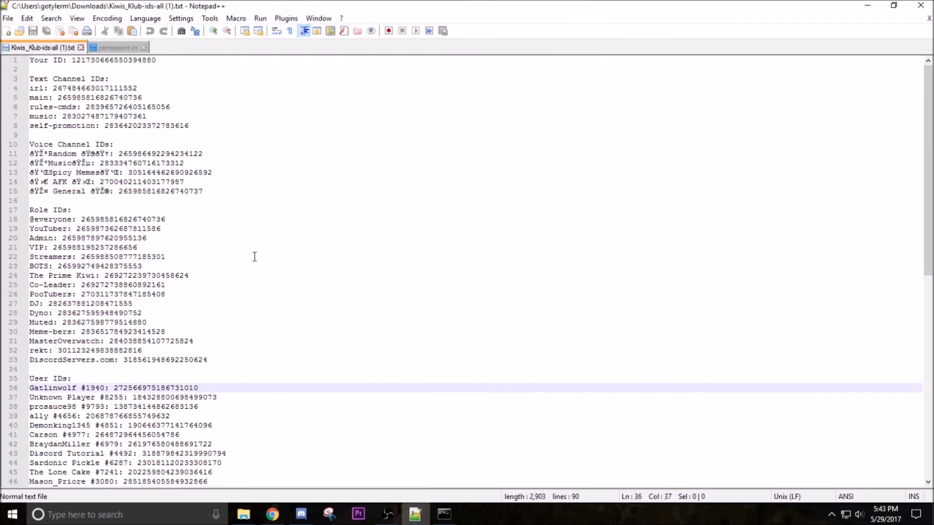
{"action": "mouse_move", "coordinate": [117, 47]}
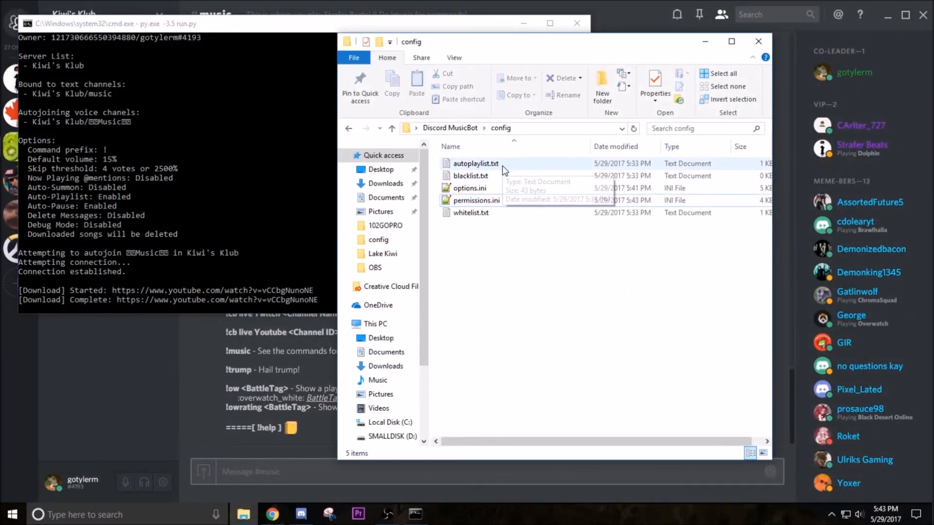
{"action": "mouse_move", "coordinate": [497, 167]}
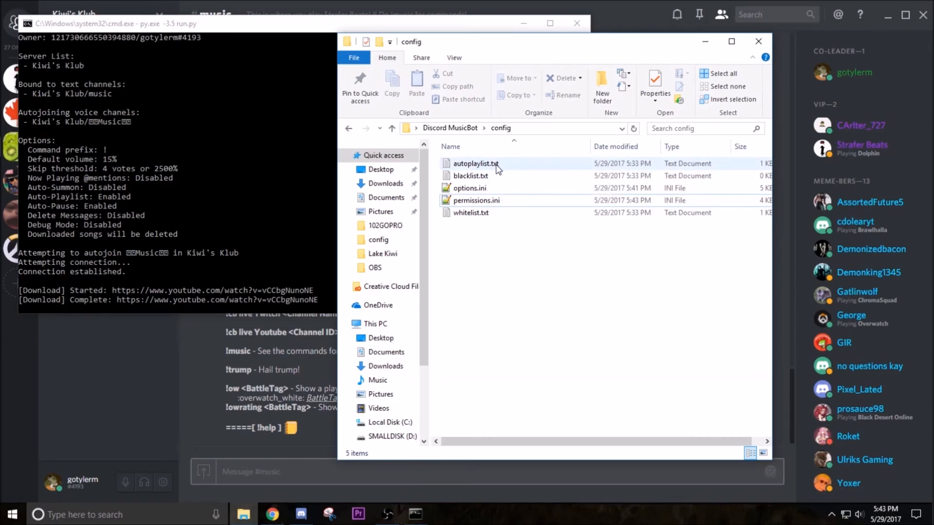
Open autoplaylist.txt in Notepad to show its YouTube link, then return to the browser
{"action": "double_click", "coordinate": [473, 164]}
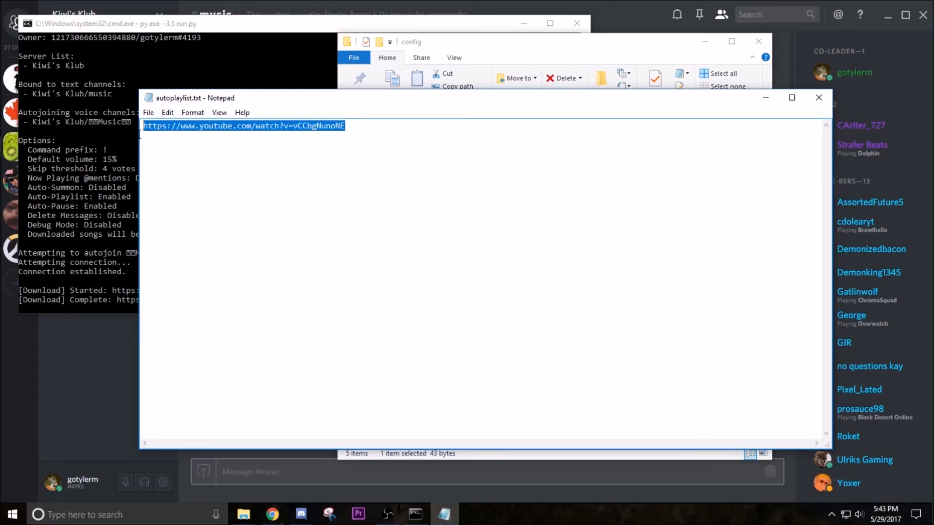
{"action": "left_click", "coordinate": [382, 158]}
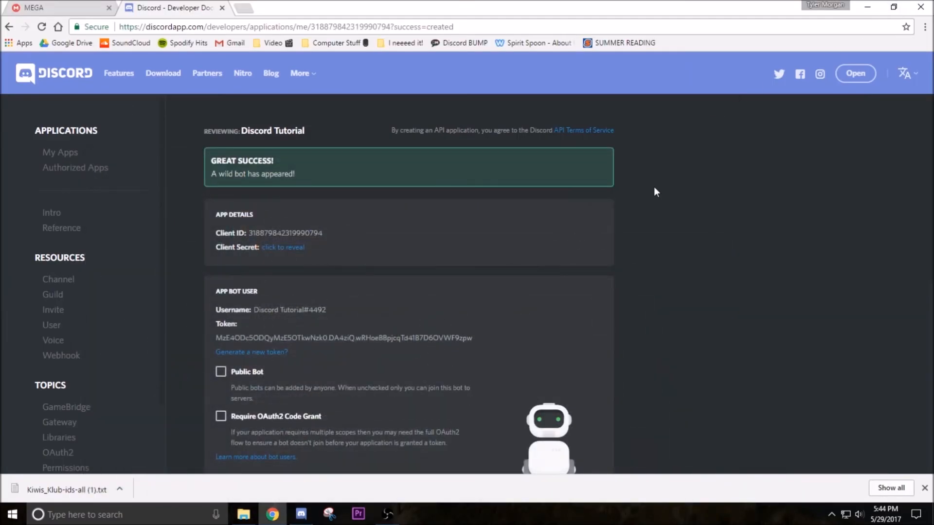
Go via the MEGA page back to Discord's music channel showing the bot's help output
{"action": "left_click", "coordinate": [54, 7]}
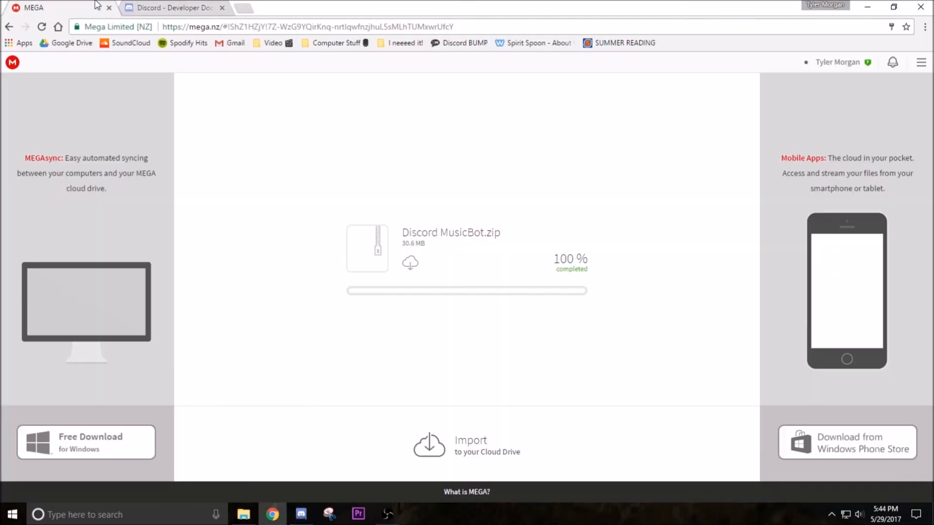
{"action": "left_click", "coordinate": [300, 514]}
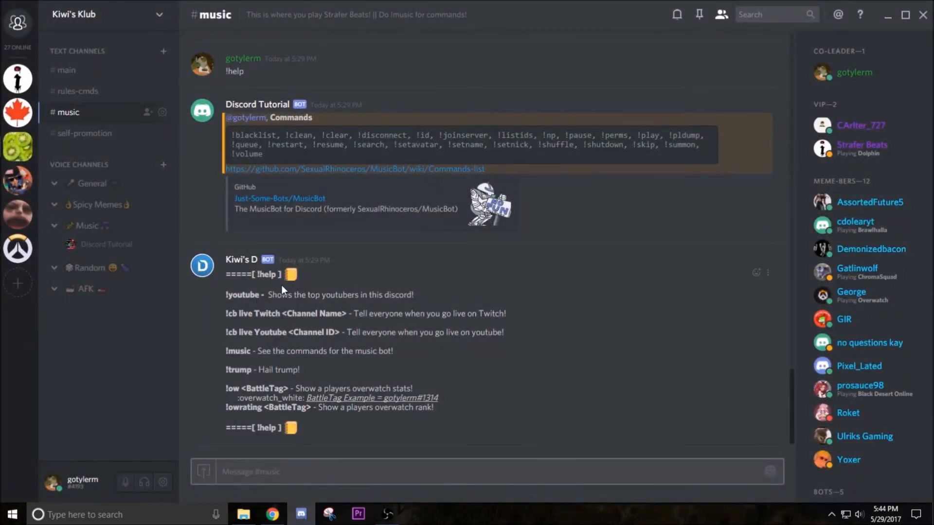